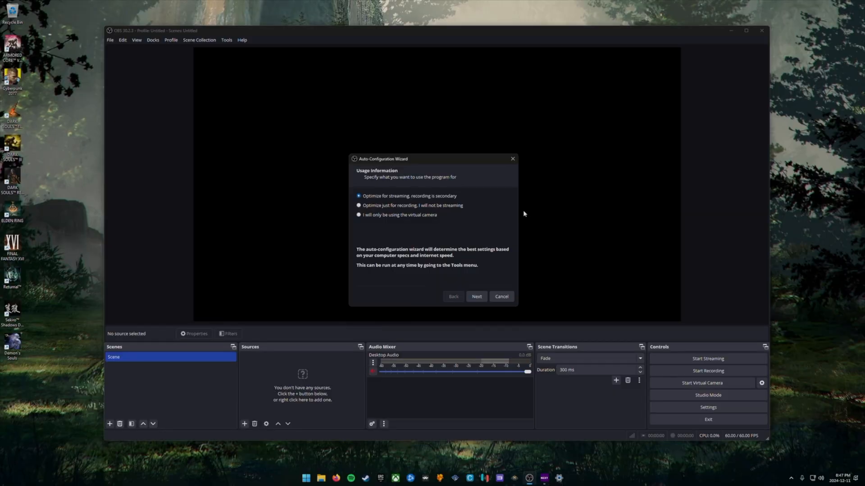
Step: Try the virtual-camera and streaming usage options, then cancel the auto-configuration wizard
{"action": "left_click", "coordinate": [359, 214]}
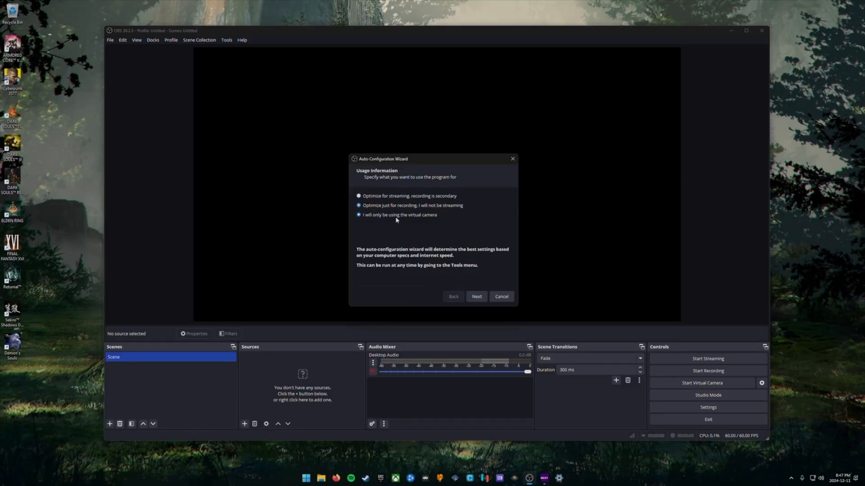
{"action": "left_click", "coordinate": [359, 196]}
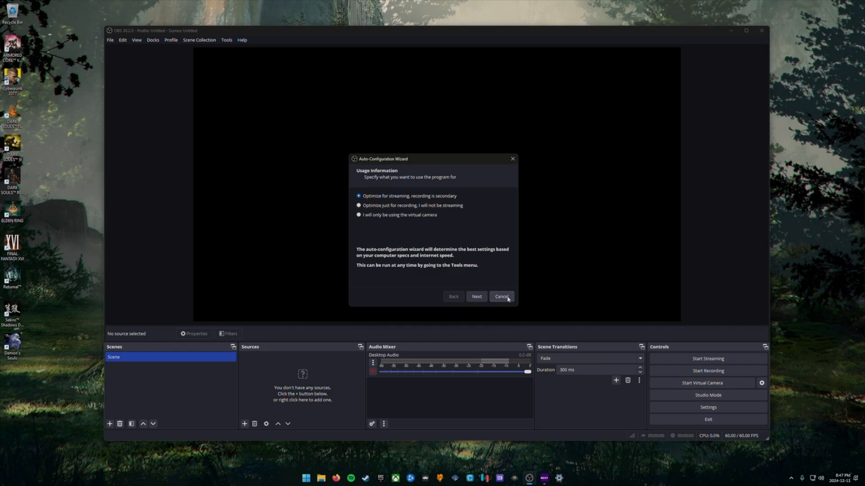
{"action": "left_click", "coordinate": [500, 297]}
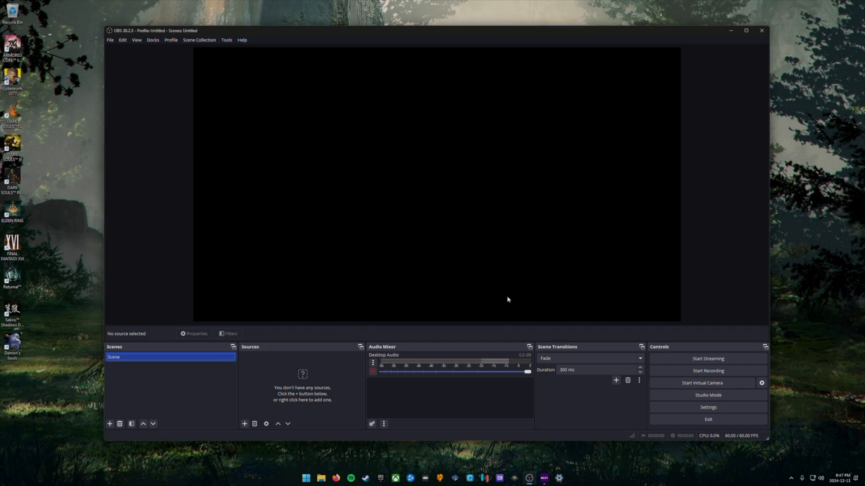
{"action": "mouse_move", "coordinate": [173, 79]}
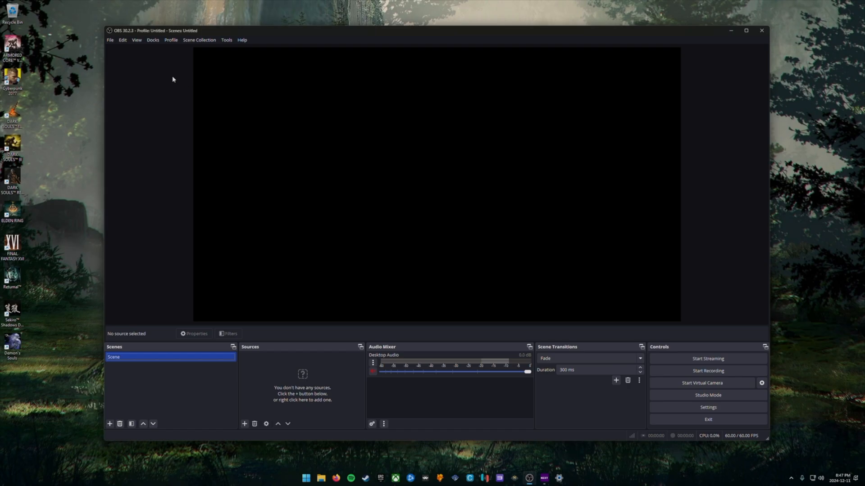
Step: Set Output (Scaled) Resolution to 1920x1080 and keep Common FPS Values at 60
{"action": "left_click", "coordinate": [110, 40]}
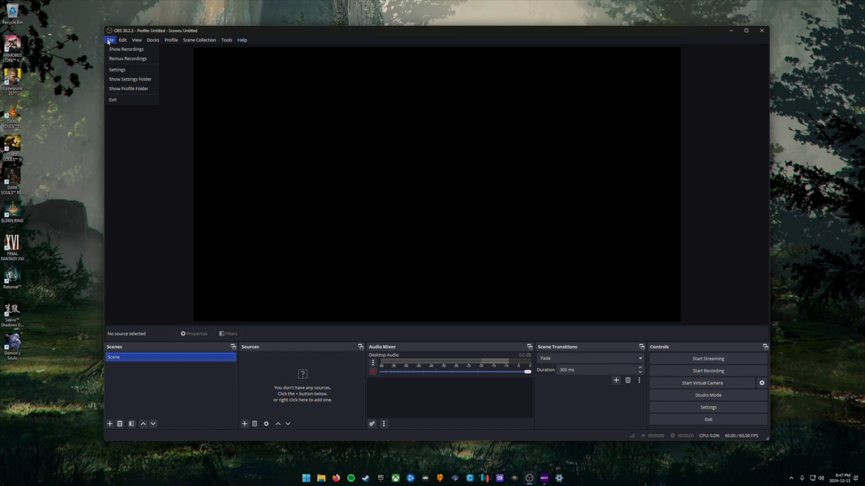
{"action": "left_click", "coordinate": [117, 68]}
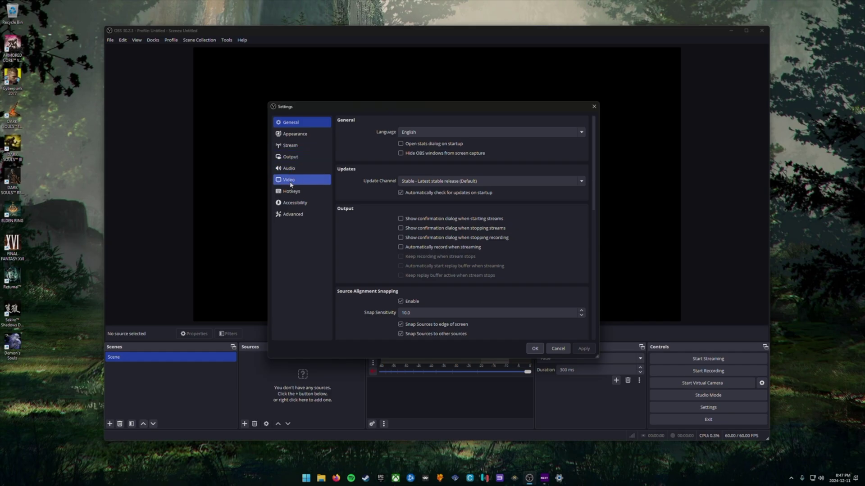
{"action": "left_click", "coordinate": [288, 179]}
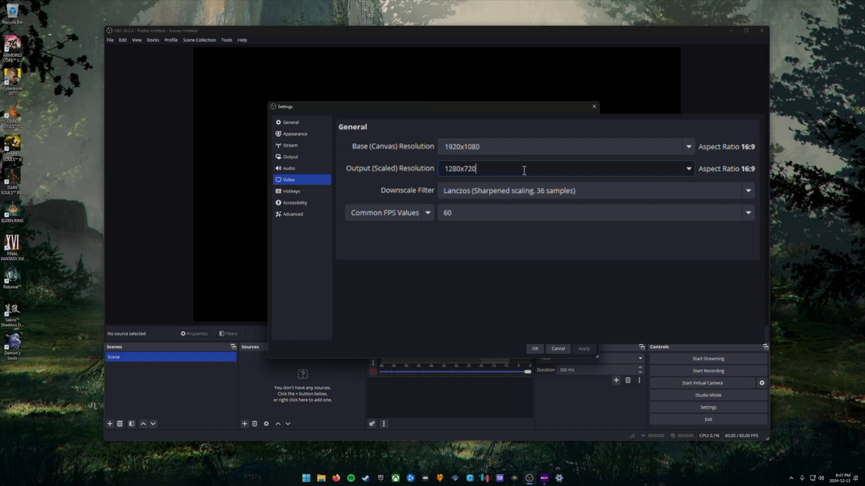
{"action": "left_click", "coordinate": [687, 169]}
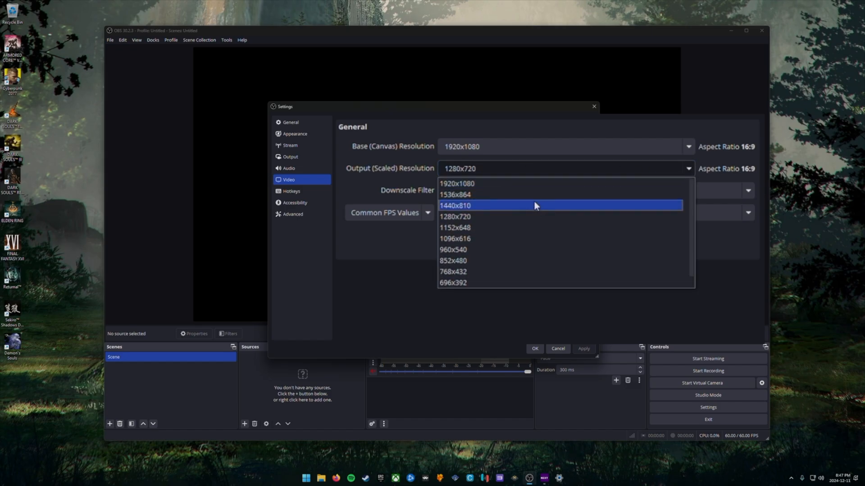
{"action": "left_click", "coordinate": [457, 183]}
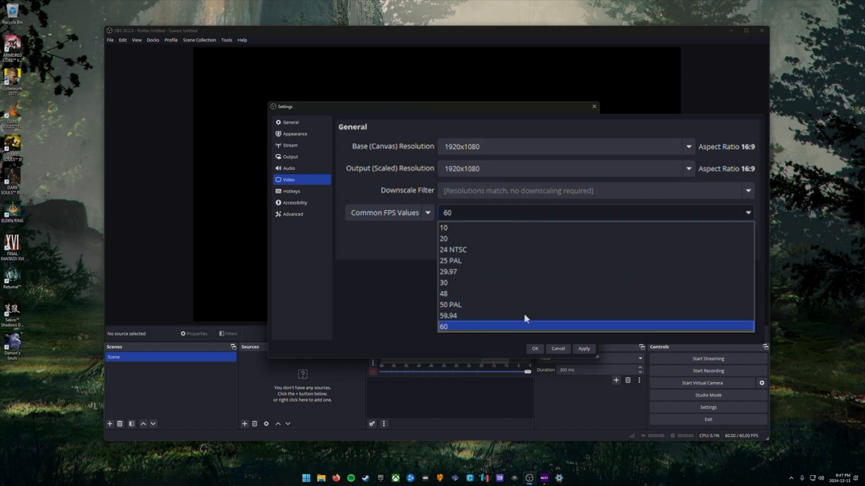
{"action": "left_click", "coordinate": [443, 326]}
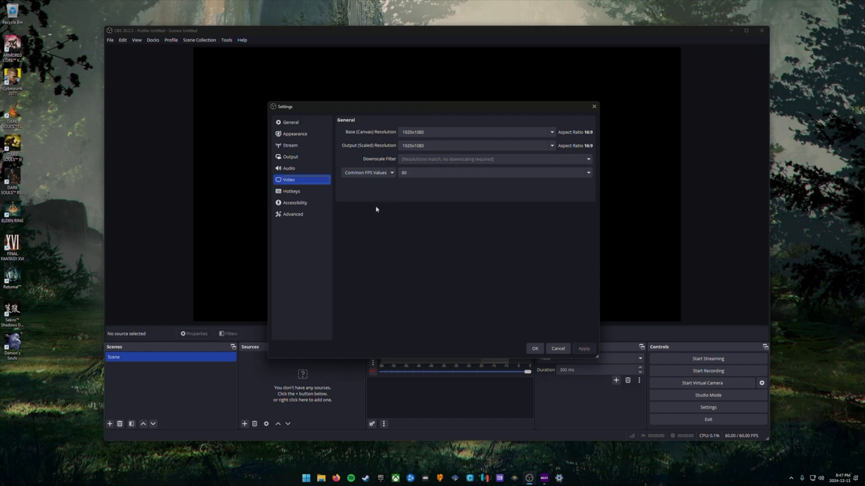
{"action": "mouse_move", "coordinate": [301, 145]}
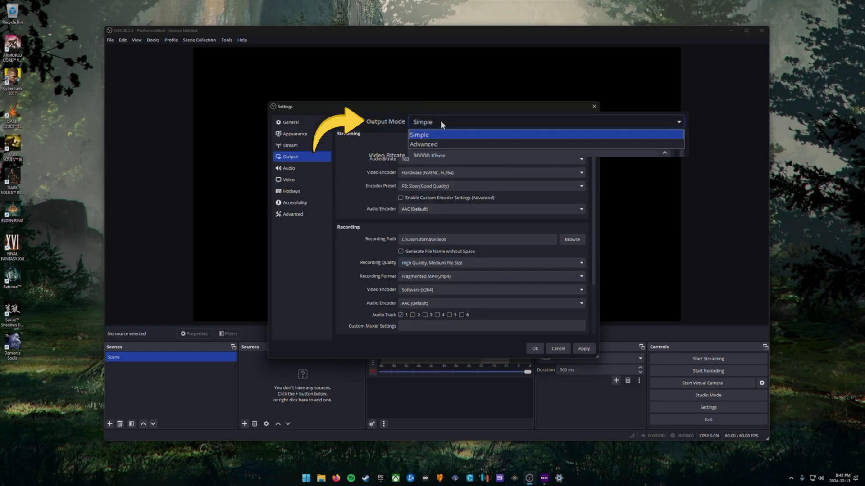
{"action": "mouse_move", "coordinate": [441, 144]}
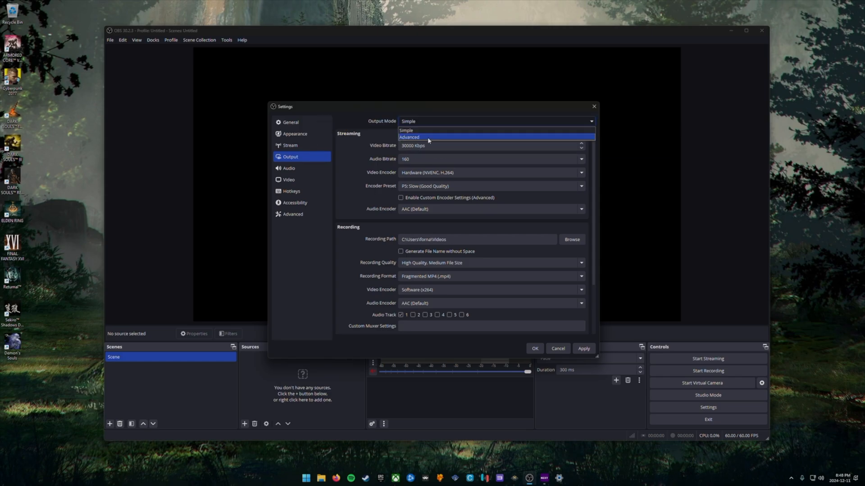
Step: Set Output Mode to Advanced, keeping NVIDIA NVENC H.264 as the streaming encoder
{"action": "left_click", "coordinate": [410, 137]}
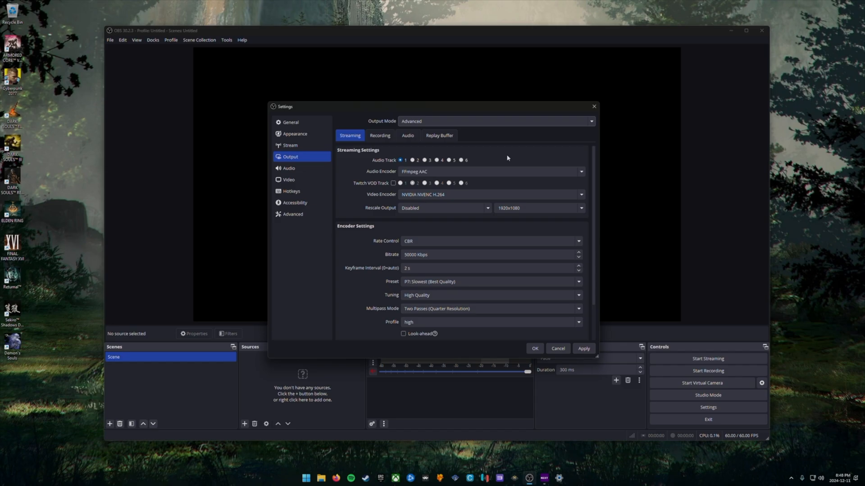
{"action": "mouse_move", "coordinate": [388, 164]}
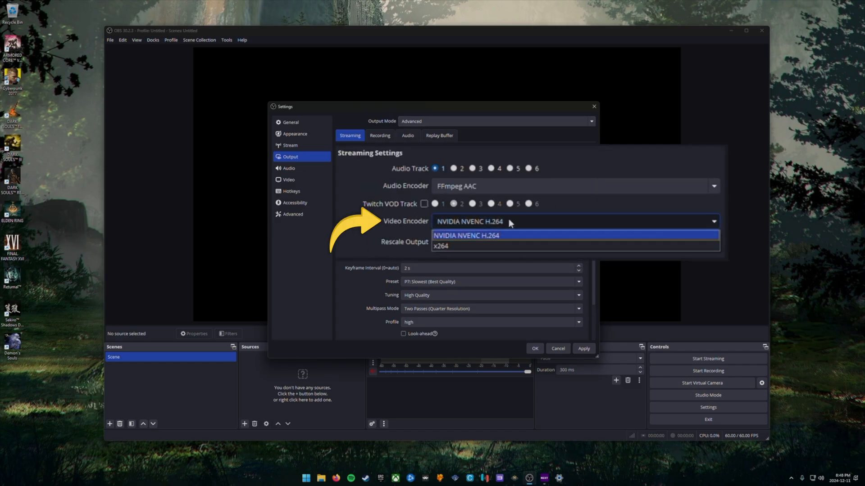
{"action": "mouse_move", "coordinate": [524, 246]}
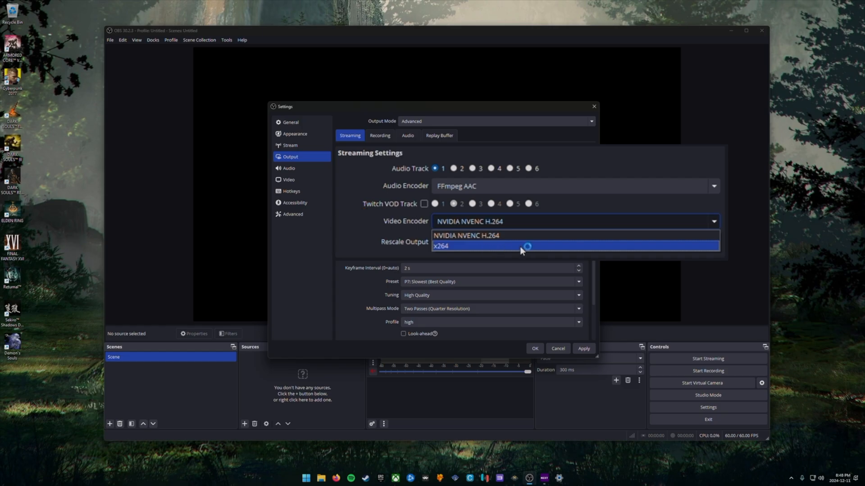
{"action": "mouse_move", "coordinate": [523, 236]}
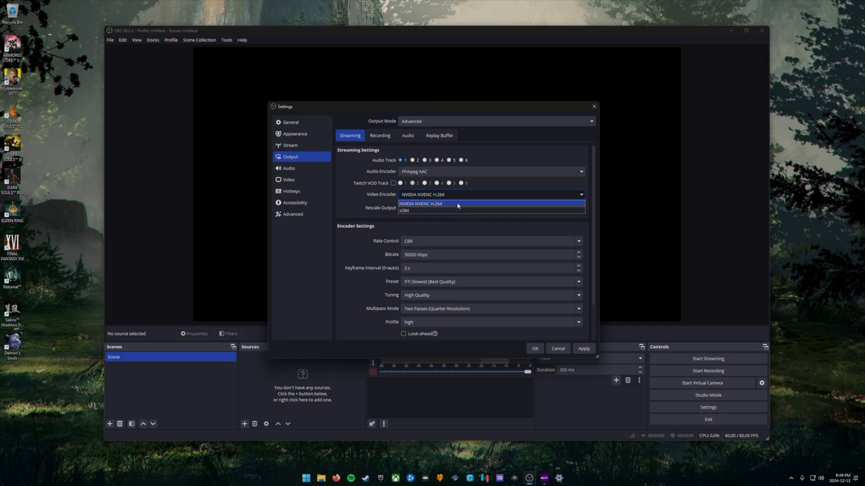
{"action": "left_click", "coordinate": [420, 204]}
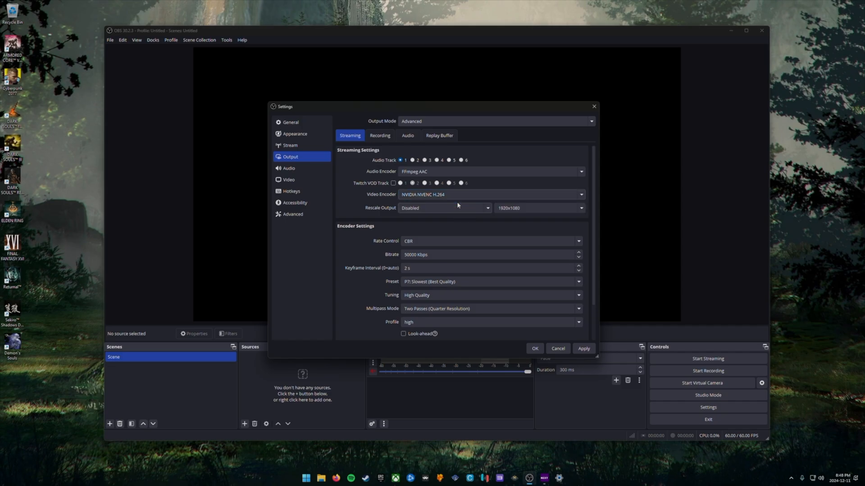
{"action": "scroll", "scroll_direction": "down", "scroll_amount": 3}
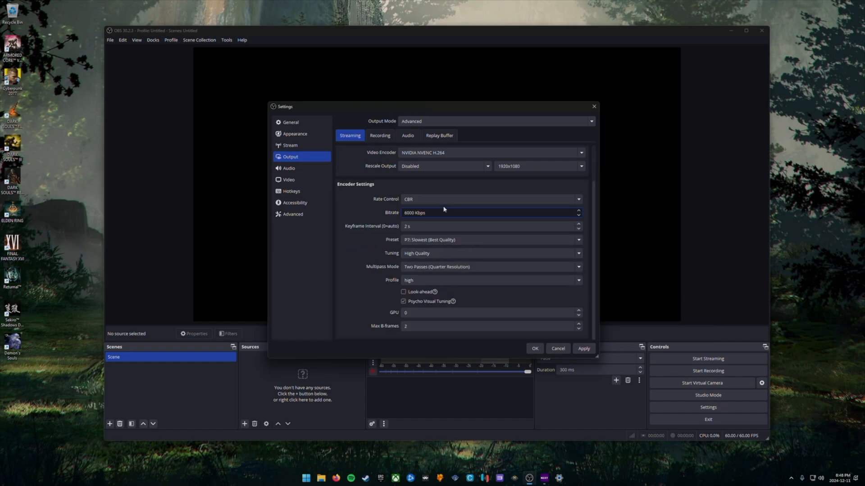
{"action": "mouse_move", "coordinate": [371, 275]}
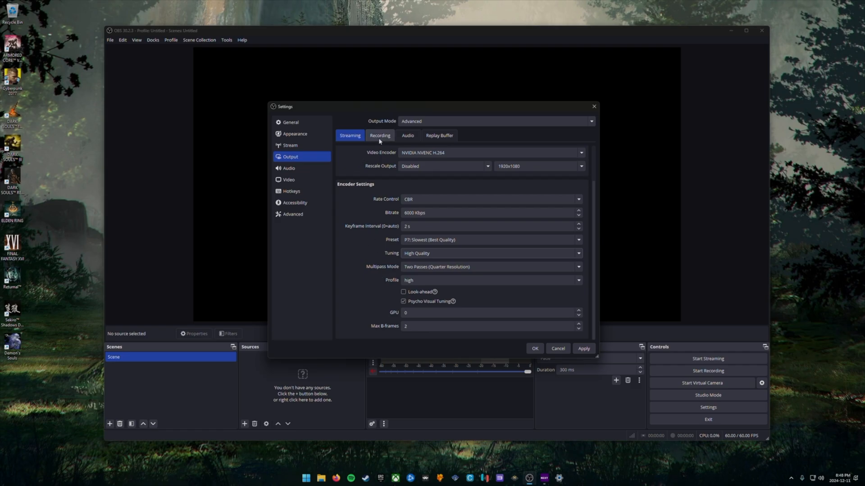
Step: Record to Fragmented MP4 with NVIDIA NVENC H.264, reviewing its CBR 50000 Kbps settings
{"action": "left_click", "coordinate": [379, 135]}
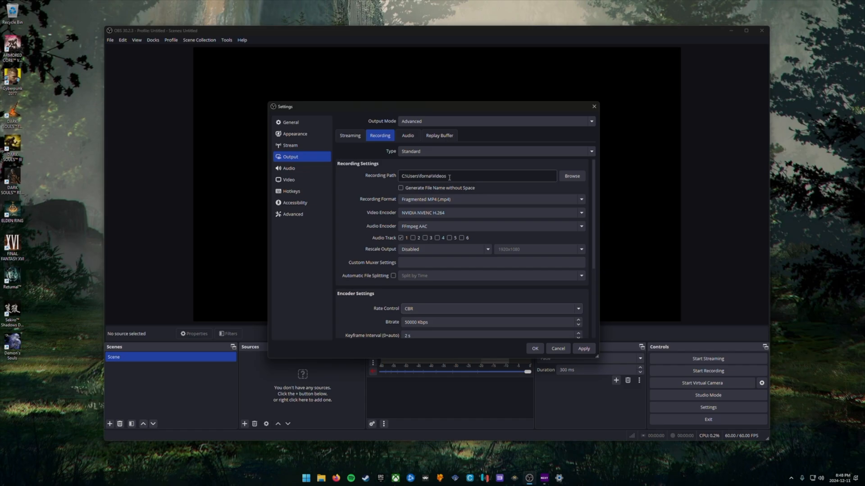
{"action": "mouse_move", "coordinate": [392, 179]}
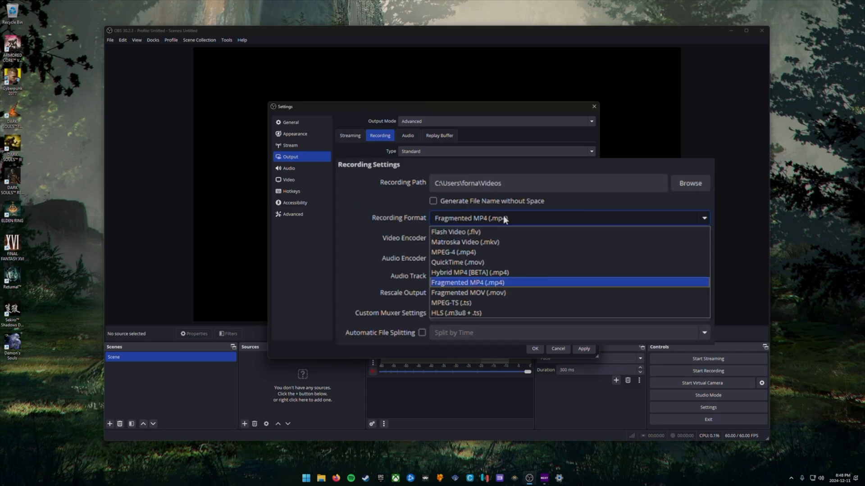
{"action": "mouse_move", "coordinate": [498, 252]}
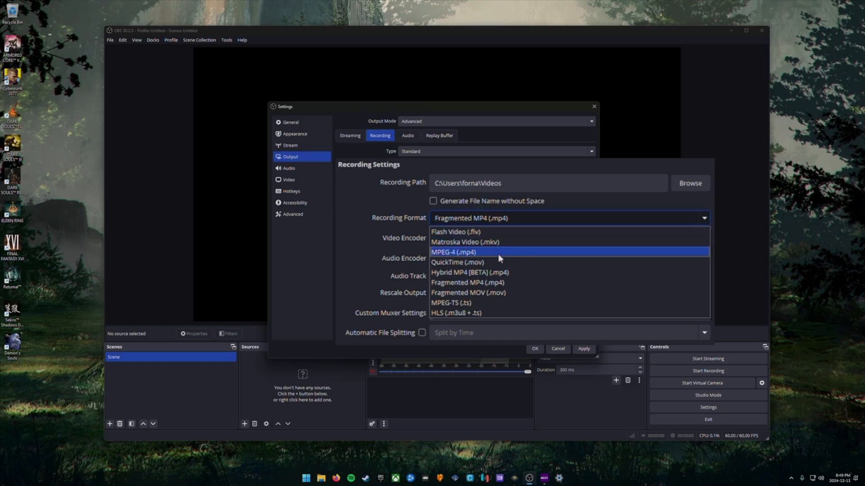
{"action": "mouse_move", "coordinate": [502, 282]}
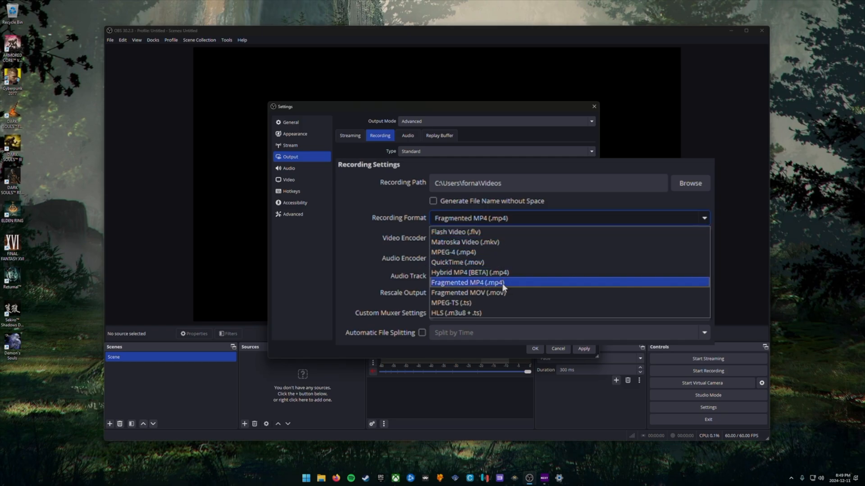
{"action": "mouse_move", "coordinate": [476, 285]}
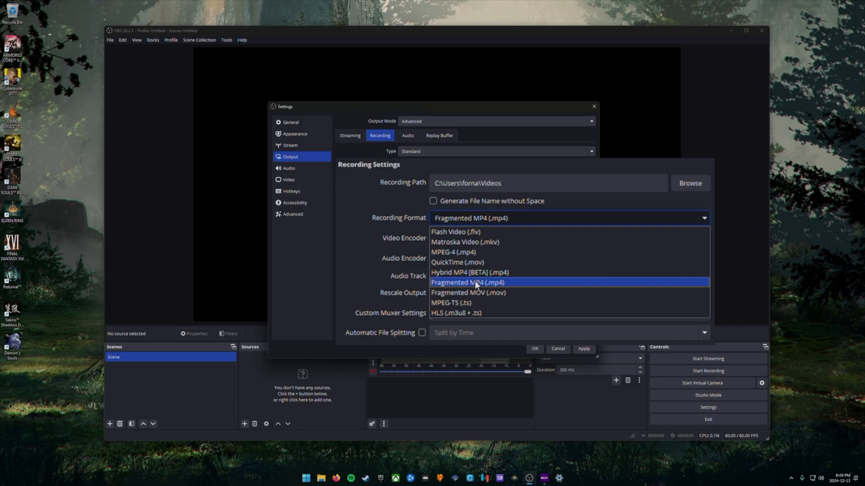
{"action": "mouse_move", "coordinate": [460, 272]}
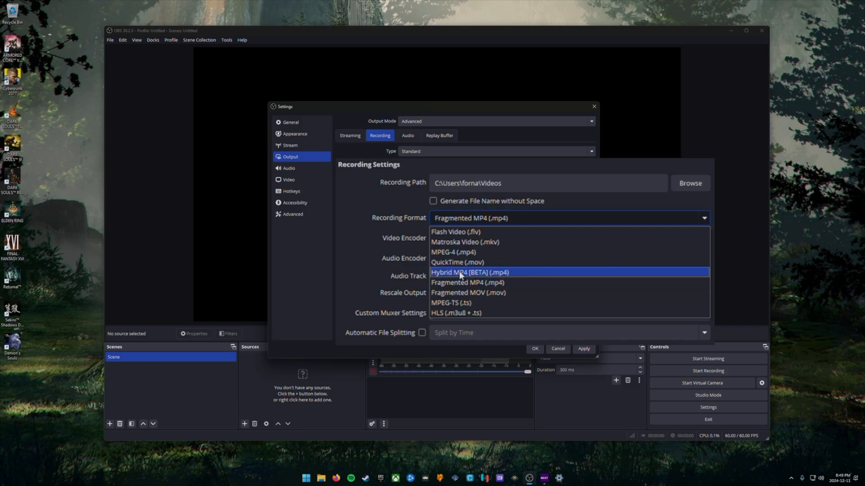
{"action": "mouse_move", "coordinate": [463, 275]}
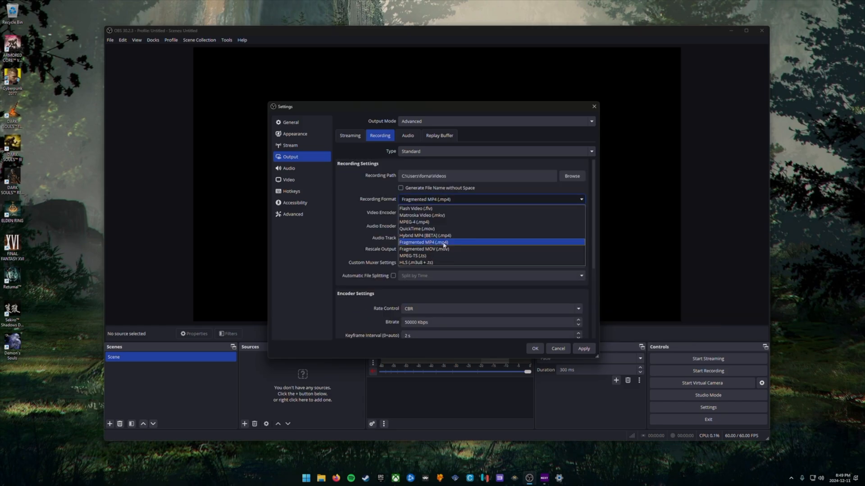
{"action": "left_click", "coordinate": [443, 243]}
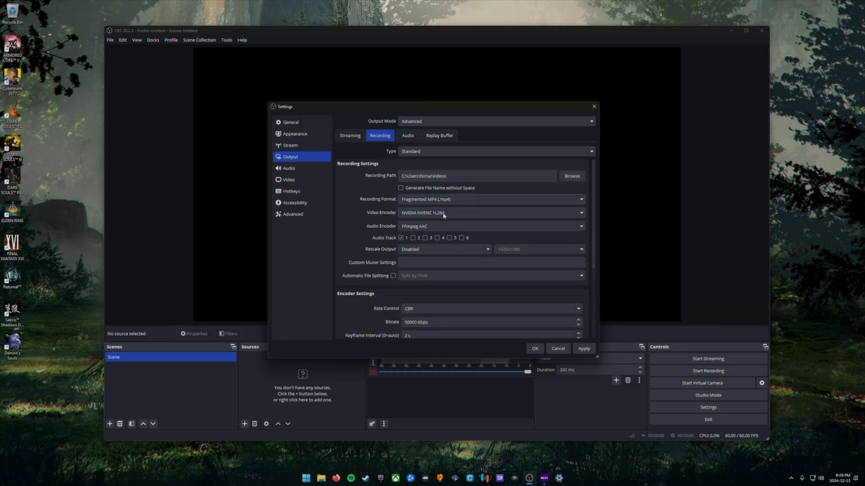
{"action": "left_click", "coordinate": [580, 212]}
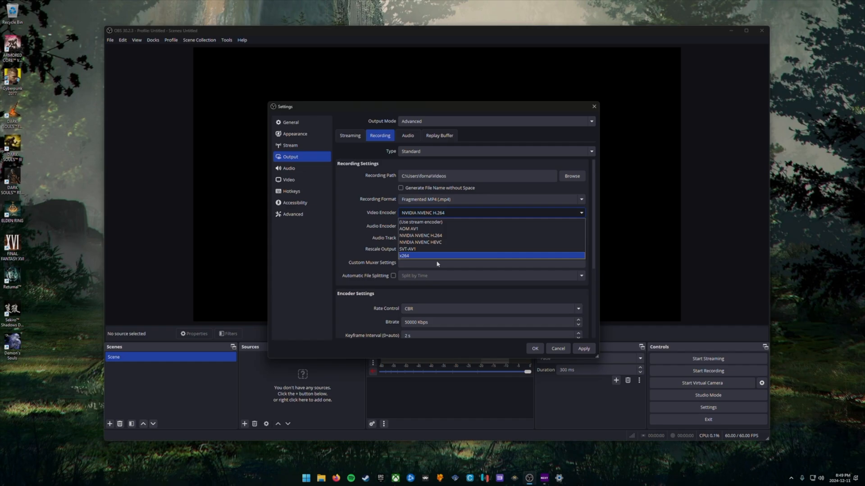
{"action": "mouse_move", "coordinate": [445, 236]}
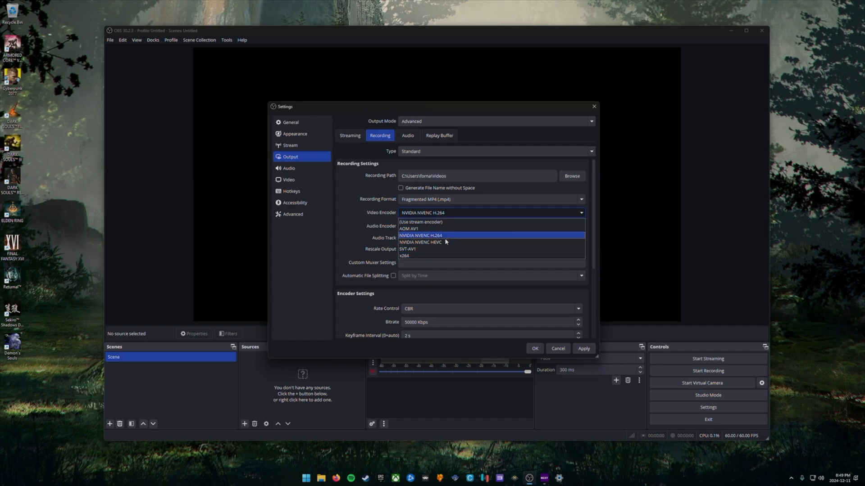
{"action": "mouse_move", "coordinate": [424, 239]}
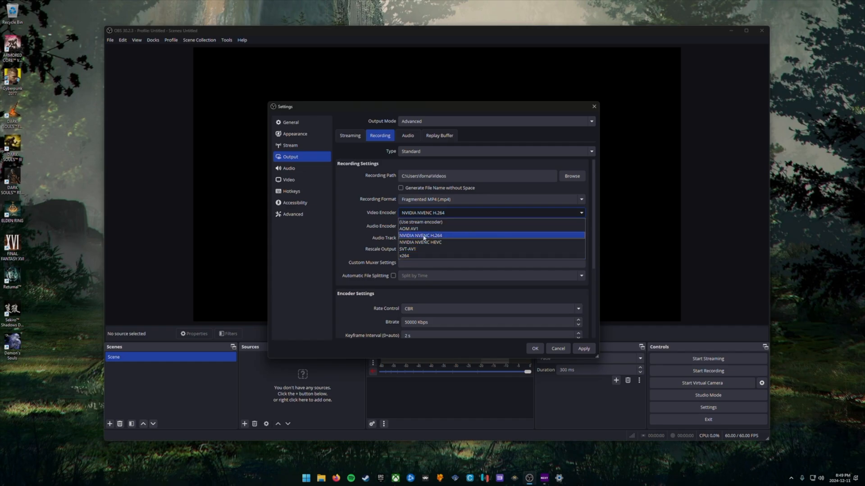
{"action": "left_click", "coordinate": [420, 236]}
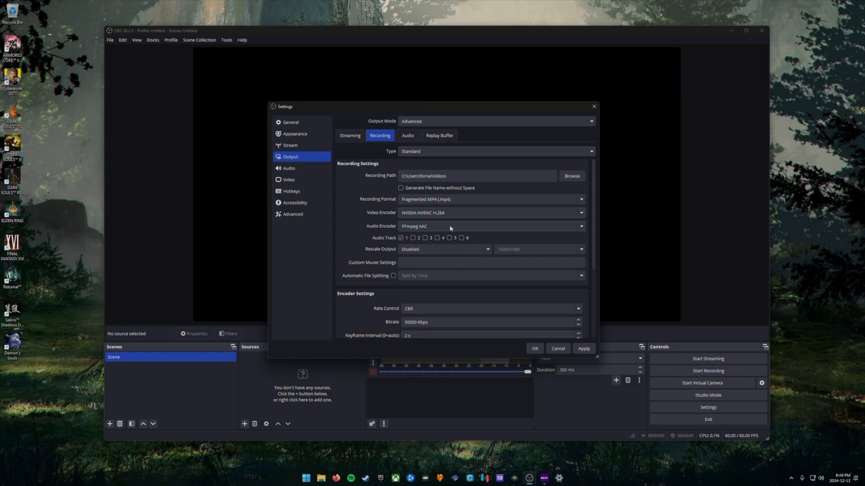
{"action": "scroll", "scroll_direction": "down", "scroll_amount": 3}
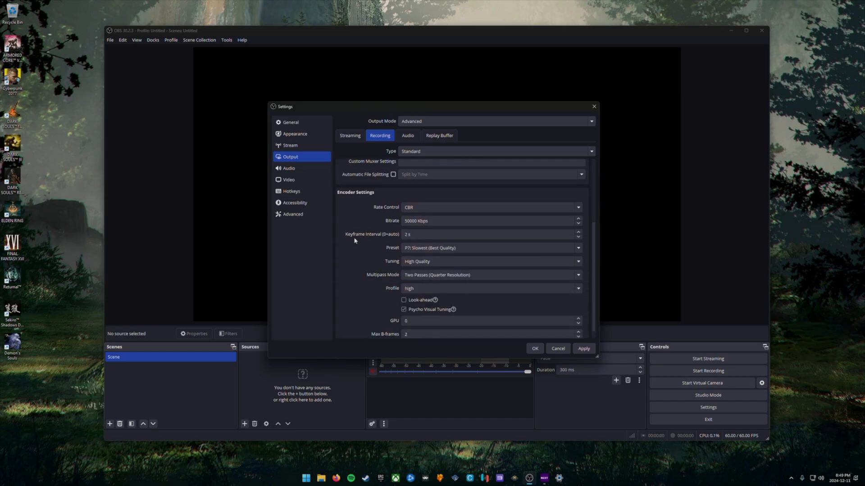
{"action": "scroll", "scroll_direction": "up", "scroll_amount": 3}
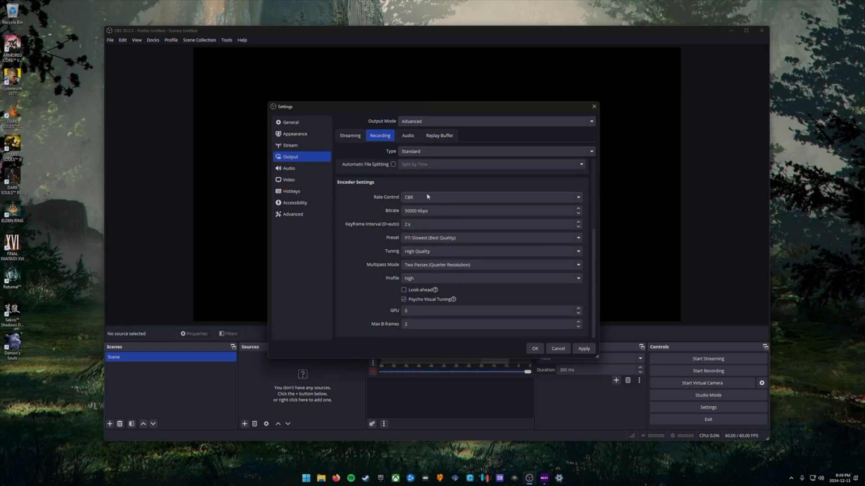
{"action": "mouse_move", "coordinate": [429, 269]}
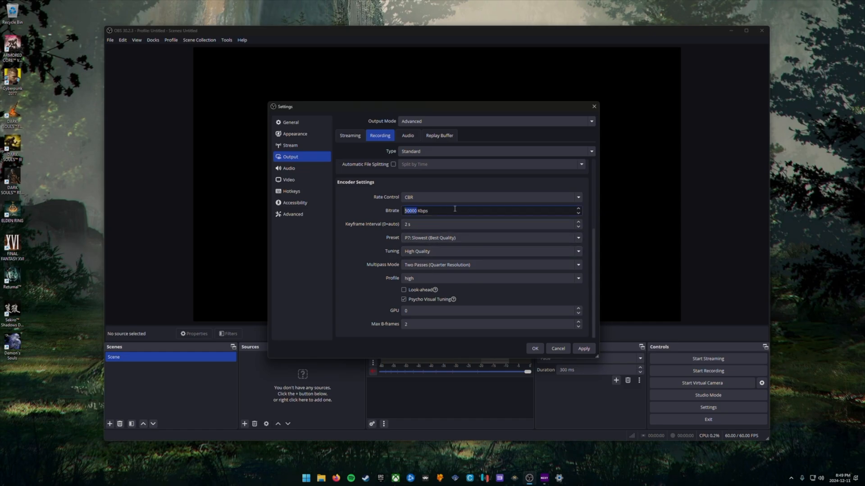
{"action": "mouse_move", "coordinate": [368, 213]}
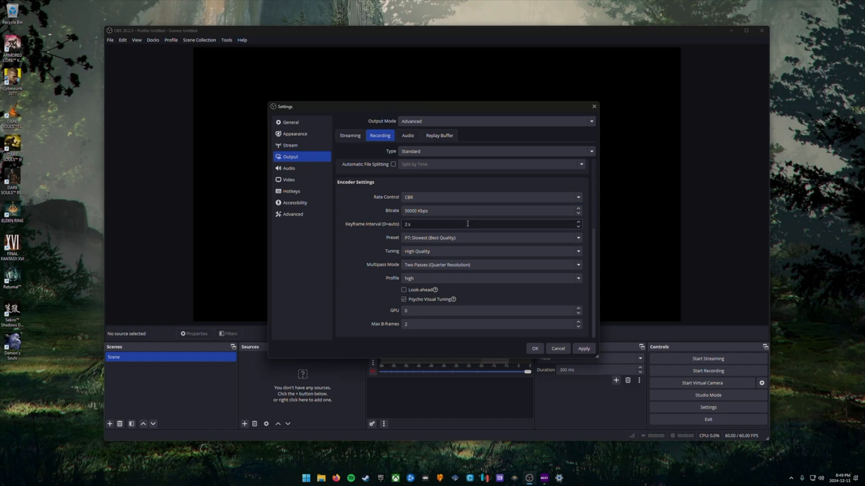
{"action": "mouse_move", "coordinate": [467, 241]}
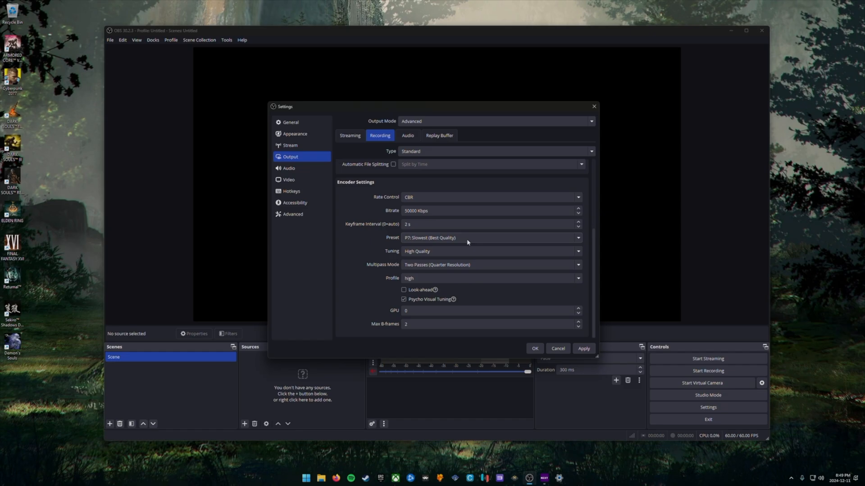
{"action": "mouse_move", "coordinate": [467, 284]}
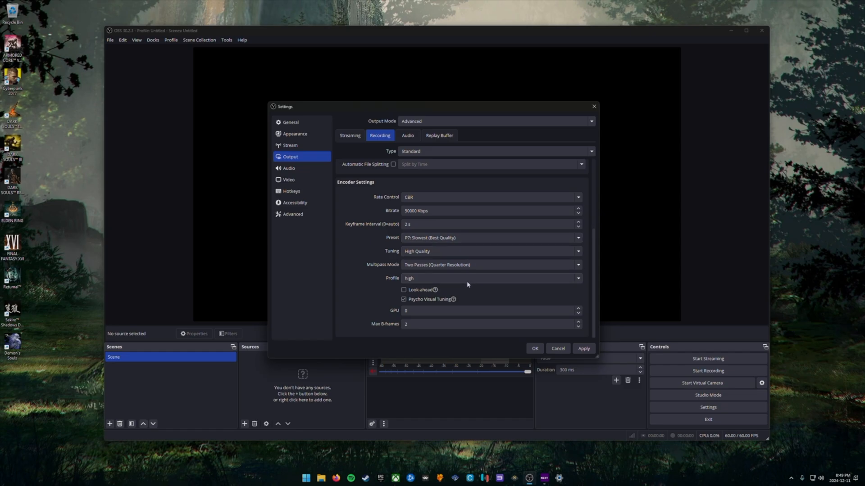
{"action": "mouse_move", "coordinate": [617, 342]}
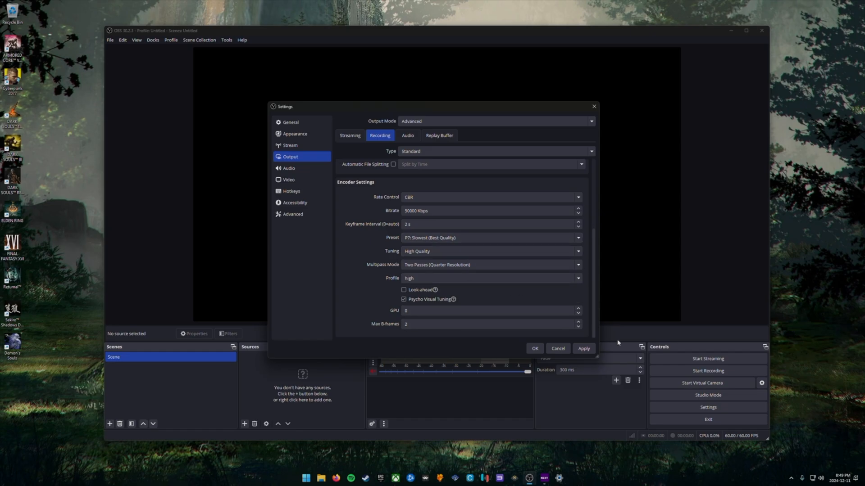
{"action": "mouse_move", "coordinate": [523, 346]}
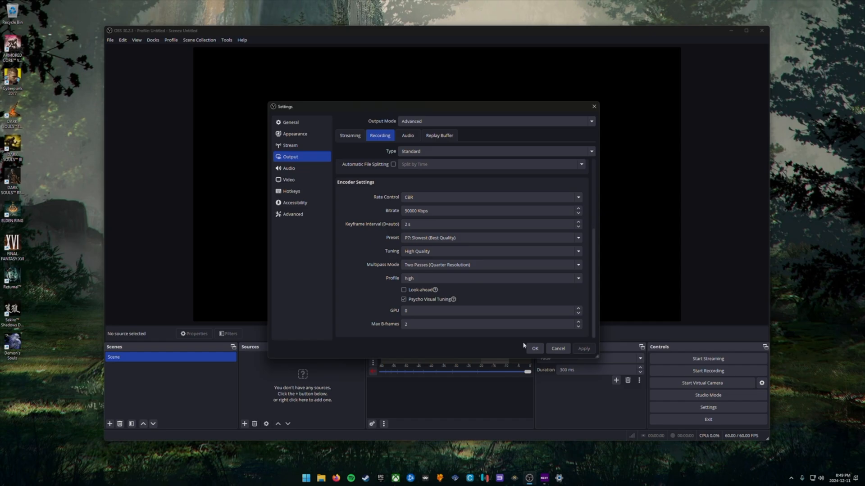
Step: Close Settings with OK and mute Desktop Audio in the Audio Mixer
{"action": "left_click", "coordinate": [534, 349]}
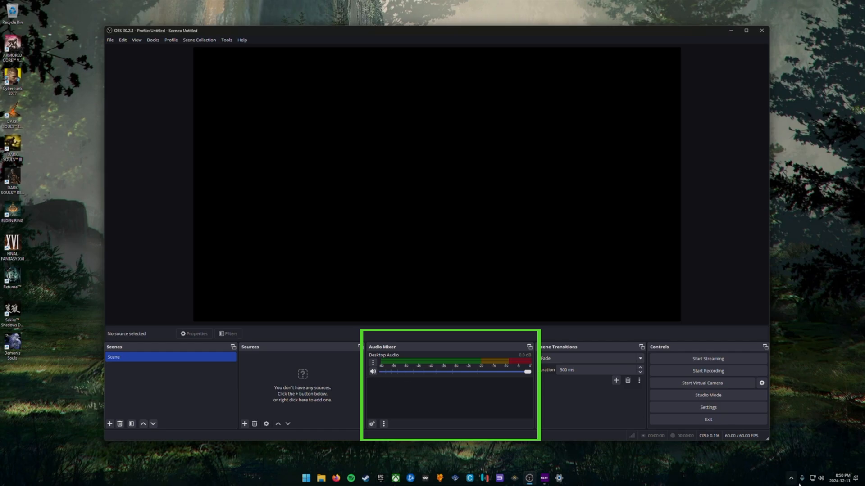
{"action": "left_click", "coordinate": [821, 477]}
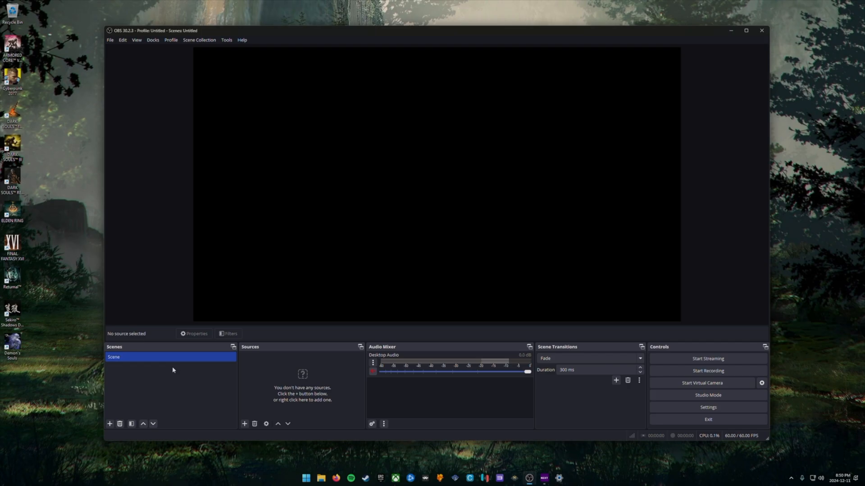
Step: Create a new scene named 'Gaming'
{"action": "left_click", "coordinate": [109, 425]}
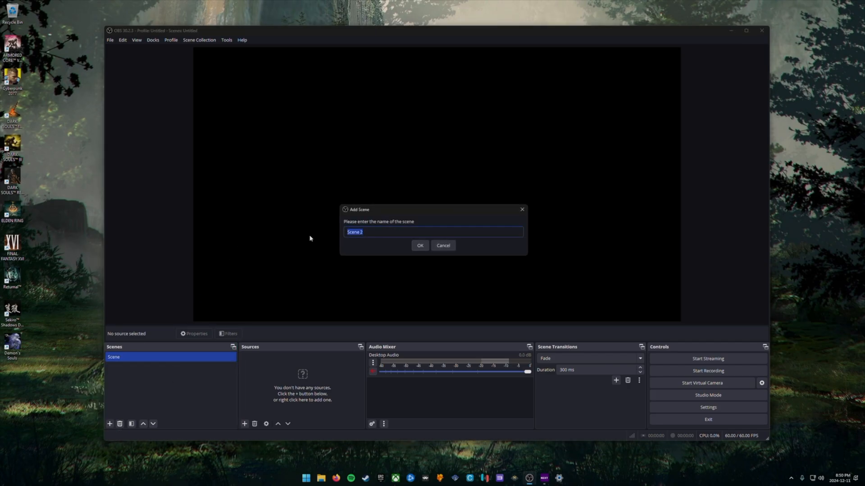
{"action": "type", "text": "Gaming"}
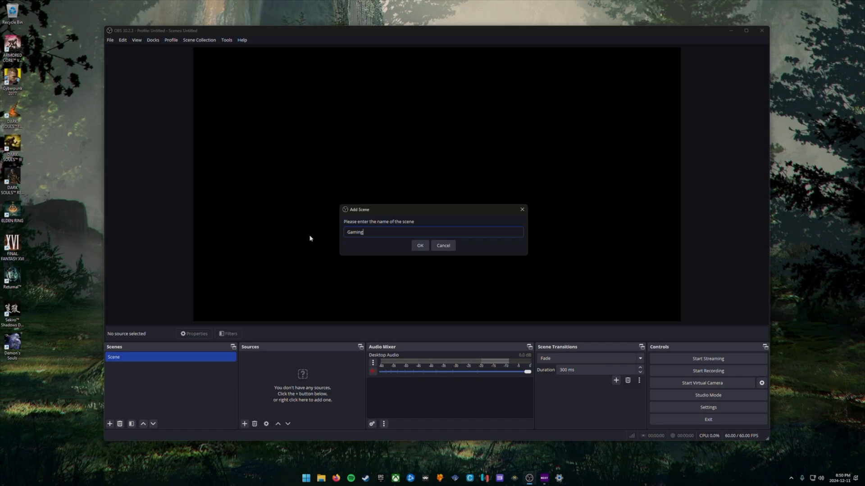
{"action": "left_click", "coordinate": [419, 246]}
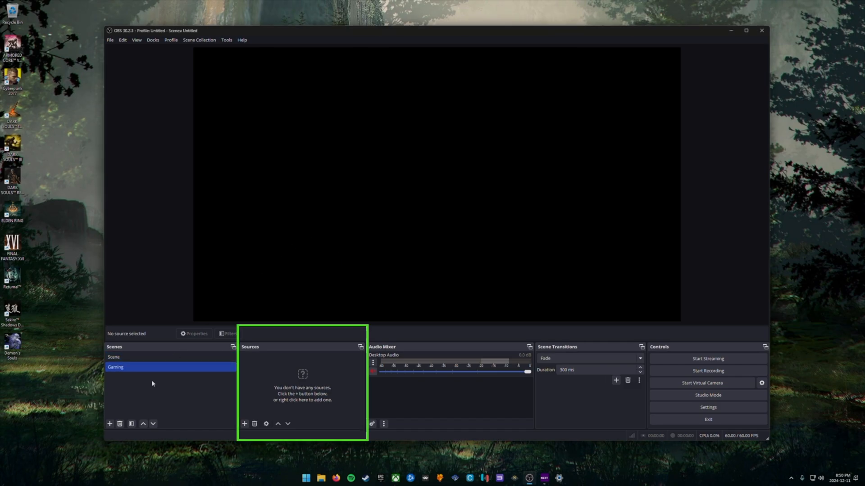
{"action": "mouse_move", "coordinate": [227, 389]}
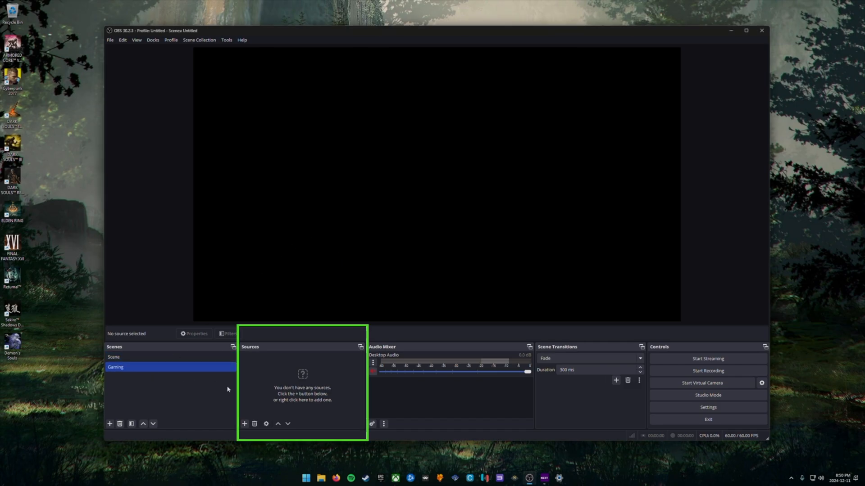
Step: Add a Video Capture Device source and name it 'Capture Card'
{"action": "left_click", "coordinate": [244, 423]}
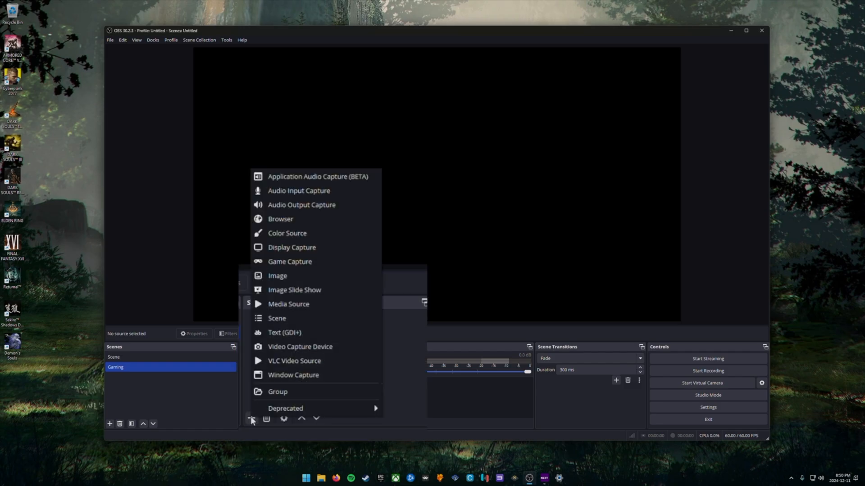
{"action": "mouse_move", "coordinate": [345, 352]}
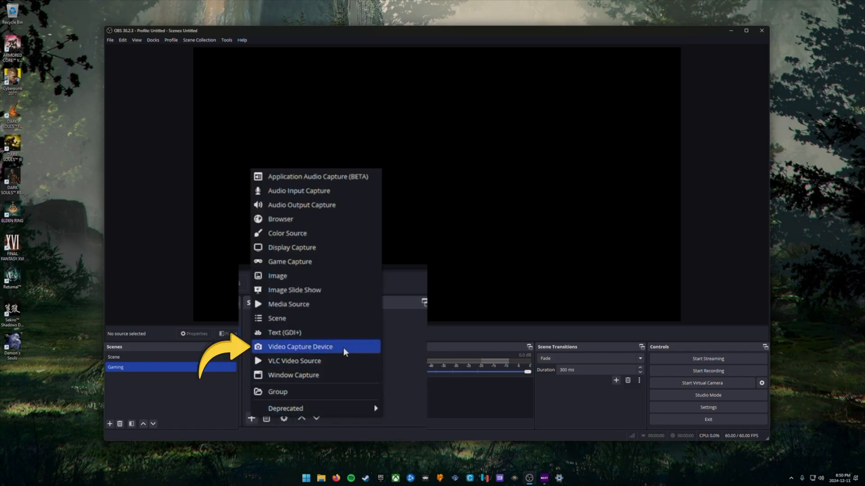
{"action": "mouse_move", "coordinate": [323, 353]}
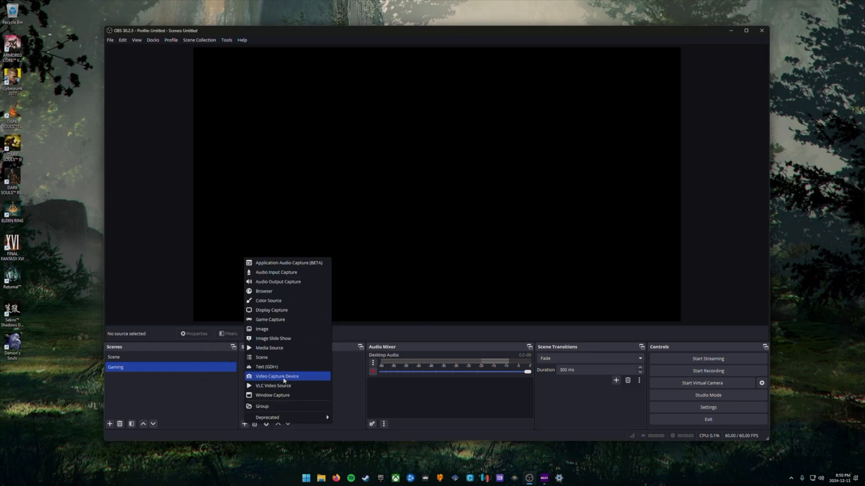
{"action": "left_click", "coordinate": [277, 376]}
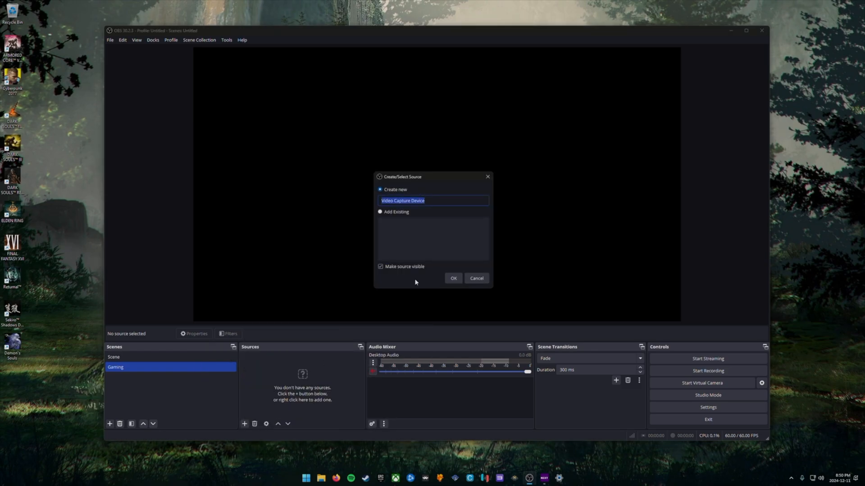
{"action": "type", "text": "Cap"}
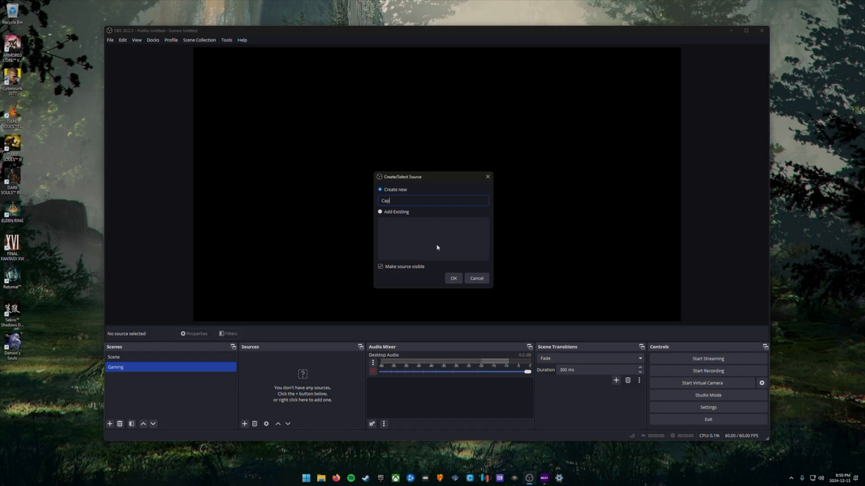
{"action": "type", "text": "ture Card"}
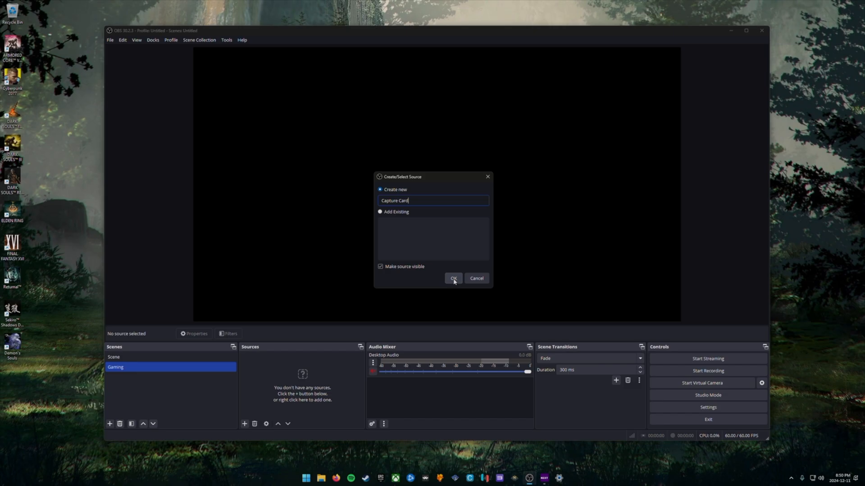
Step: Create the Capture Card source and set Custom resolution type at 1920x1080
{"action": "left_click", "coordinate": [452, 279]}
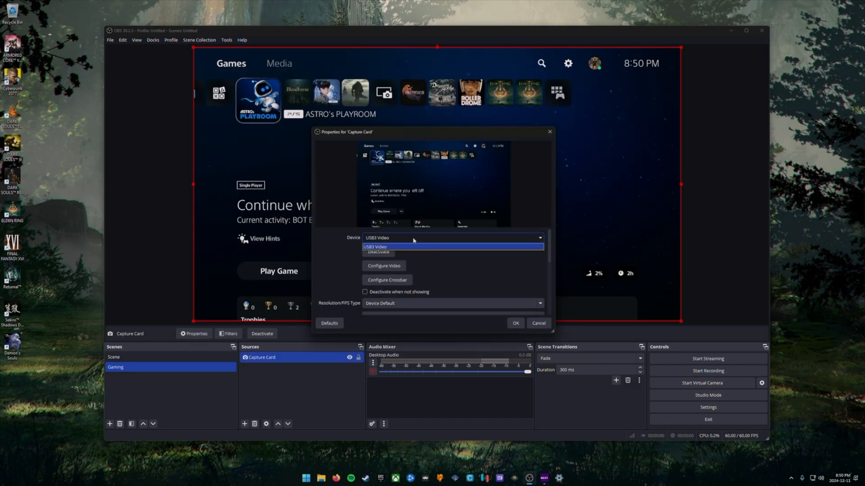
{"action": "mouse_move", "coordinate": [435, 249]}
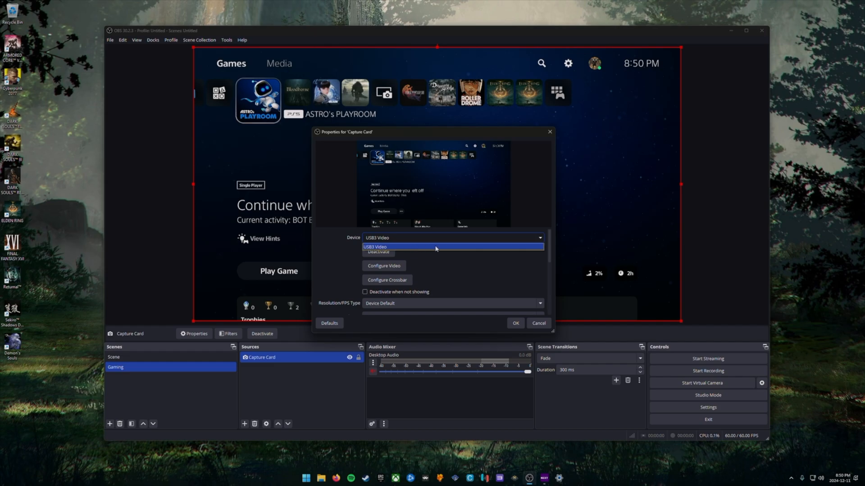
{"action": "mouse_move", "coordinate": [423, 249]}
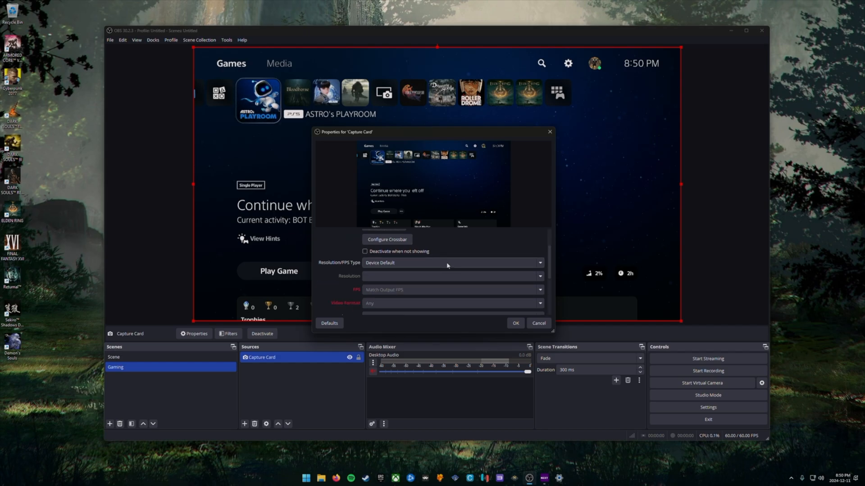
{"action": "mouse_move", "coordinate": [430, 266]}
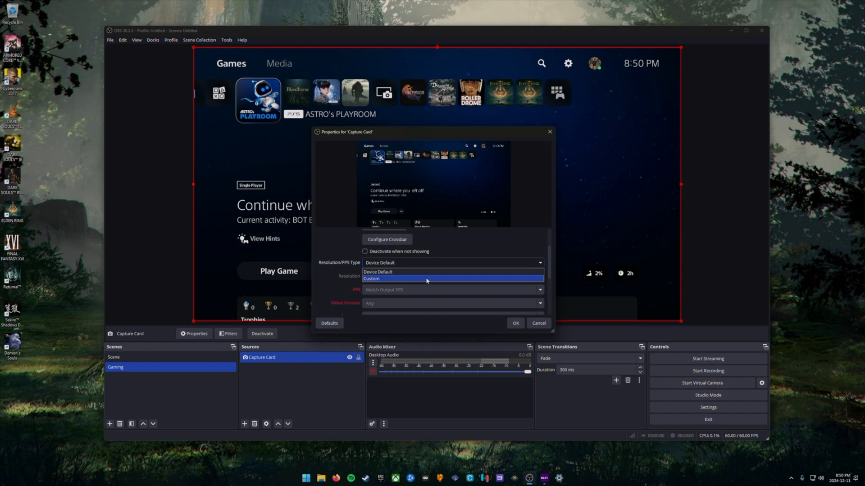
{"action": "left_click", "coordinate": [425, 279]}
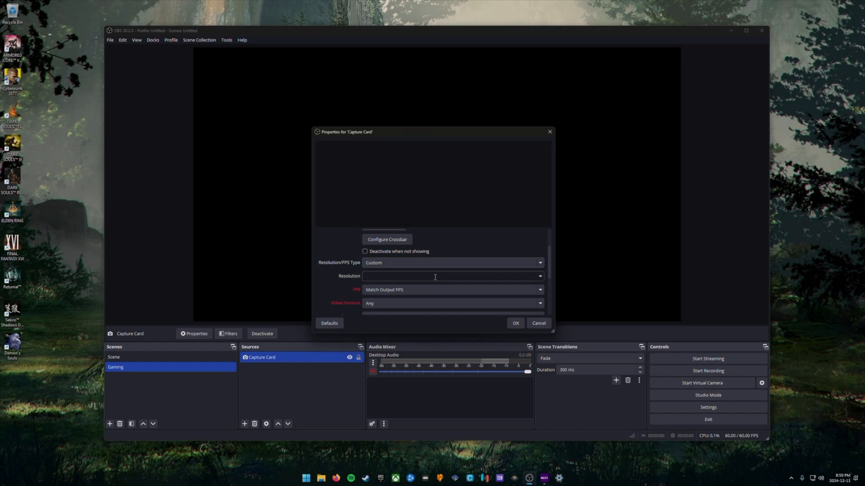
{"action": "left_click", "coordinate": [540, 276]}
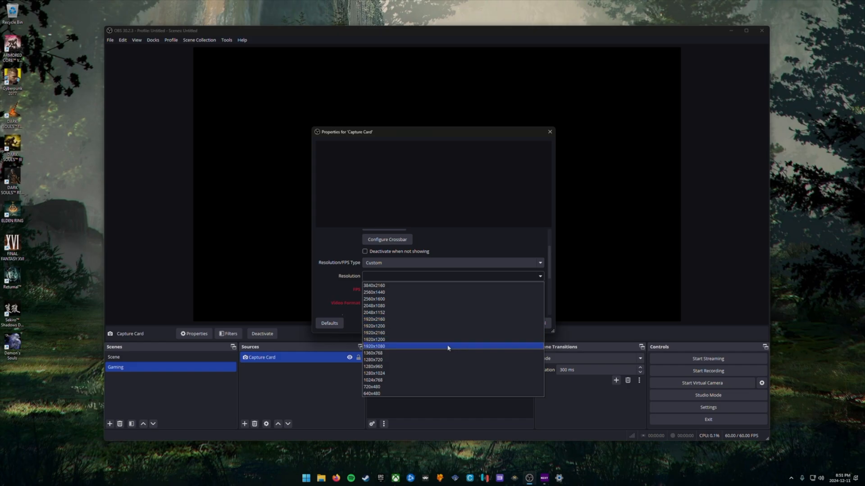
{"action": "left_click", "coordinate": [374, 346]}
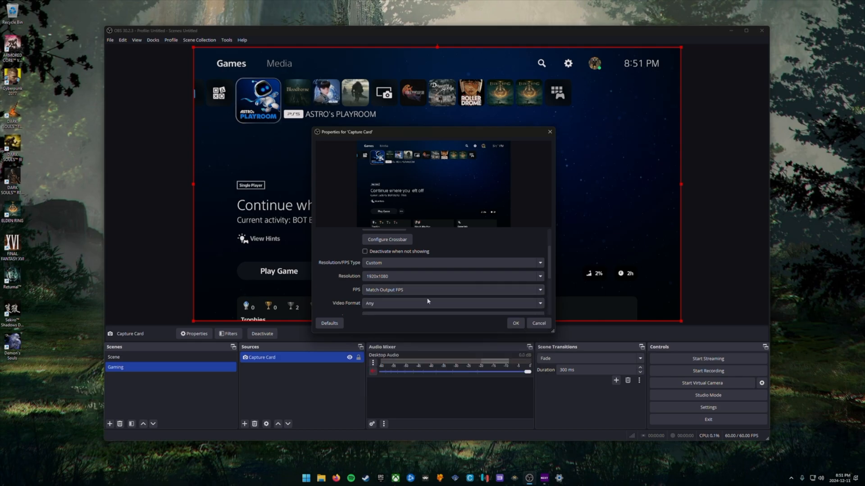
Step: Set Video Format YUY2, Color Space Rec. 709, Color Range Limited, and confirm with OK
{"action": "scroll", "scroll_direction": "down", "scroll_amount": 3}
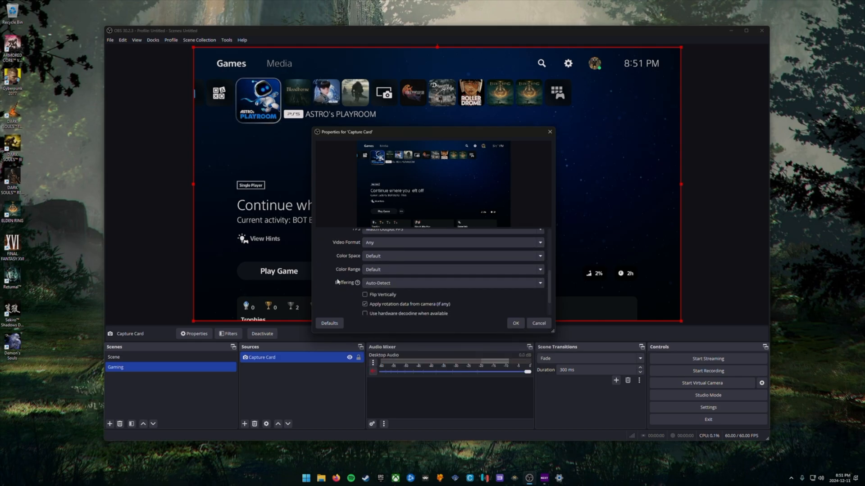
{"action": "left_click", "coordinate": [451, 242]}
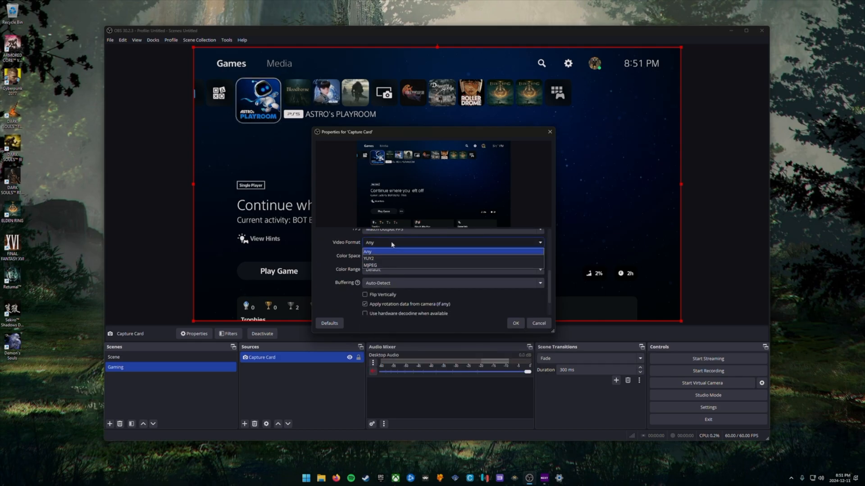
{"action": "left_click", "coordinate": [368, 259]}
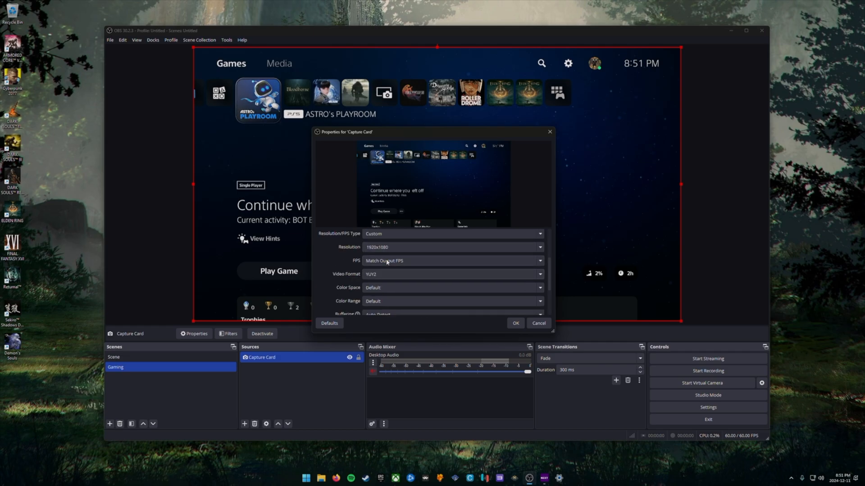
{"action": "mouse_move", "coordinate": [335, 260]}
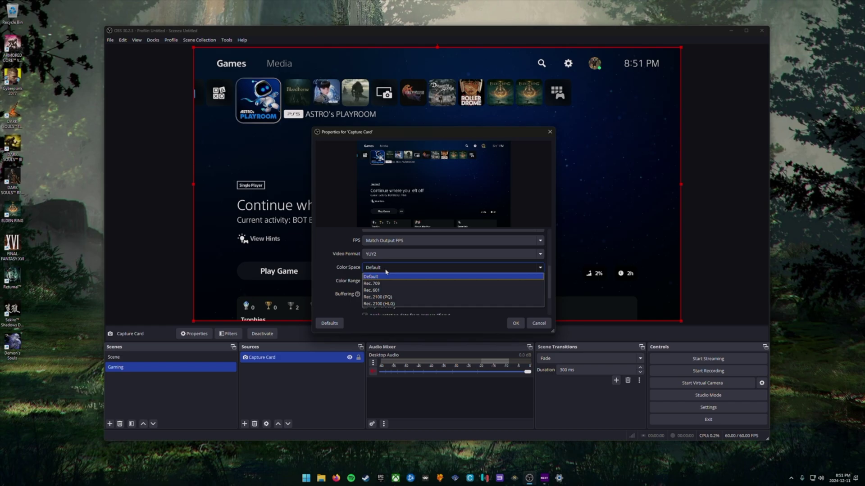
{"action": "left_click", "coordinate": [371, 283]}
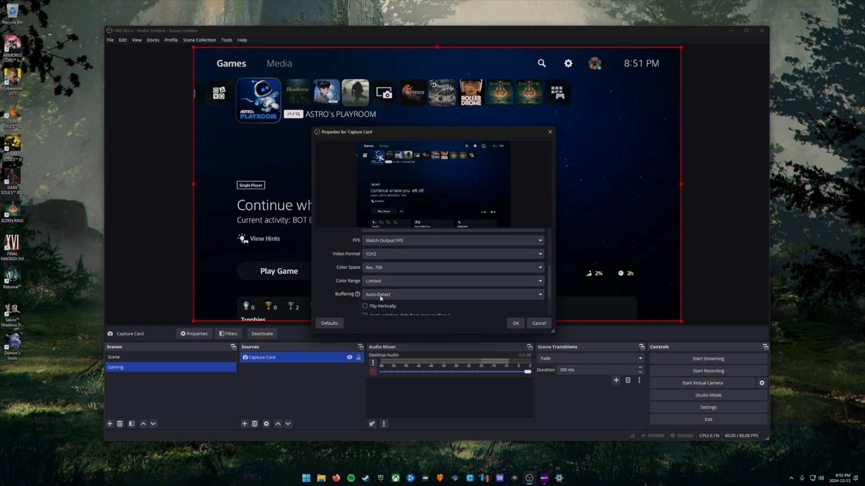
{"action": "scroll", "scroll_direction": "down", "scroll_amount": 3}
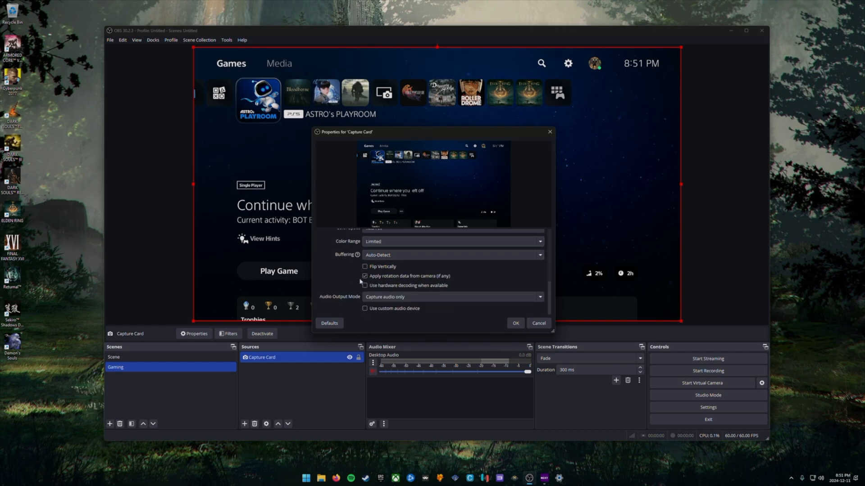
{"action": "left_click", "coordinate": [366, 285]}
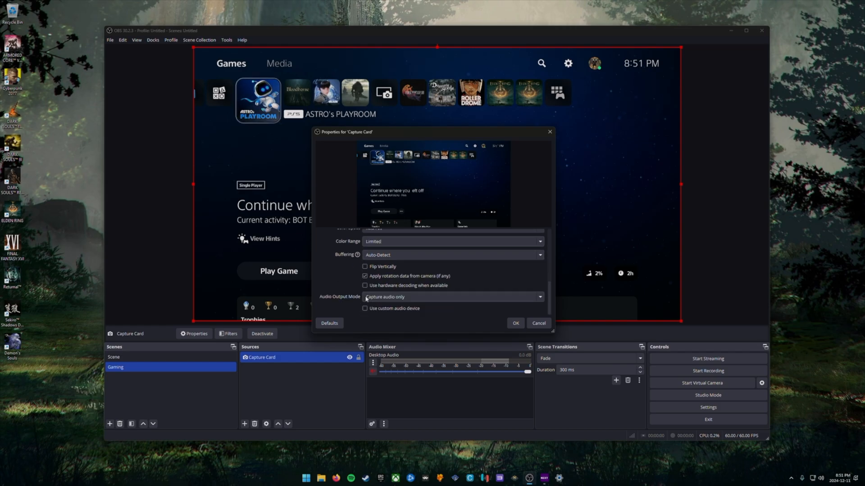
{"action": "mouse_move", "coordinate": [344, 276]}
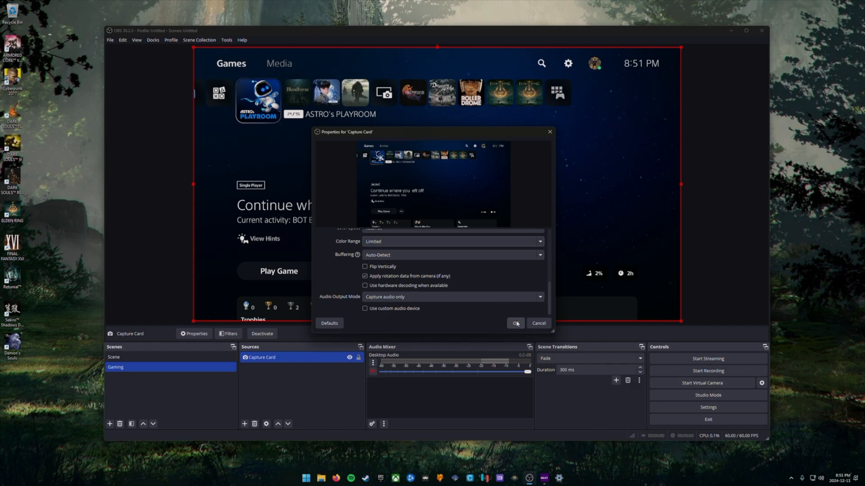
{"action": "left_click", "coordinate": [515, 323]}
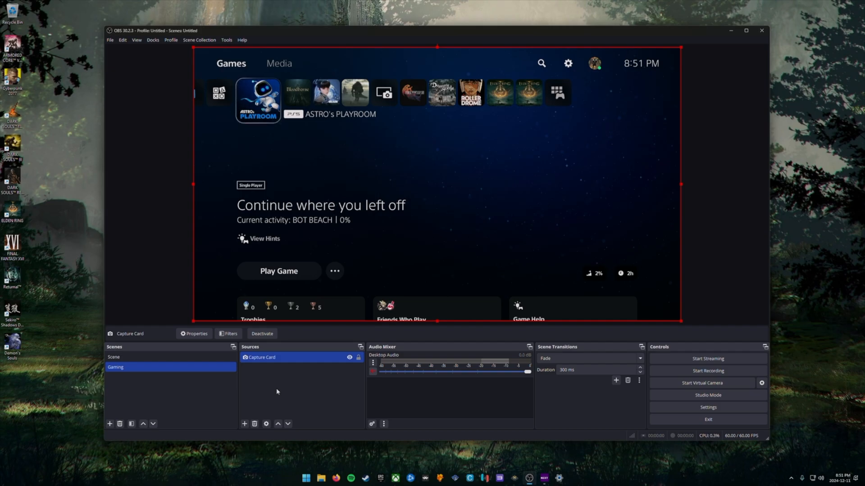
{"action": "mouse_move", "coordinate": [475, 175]}
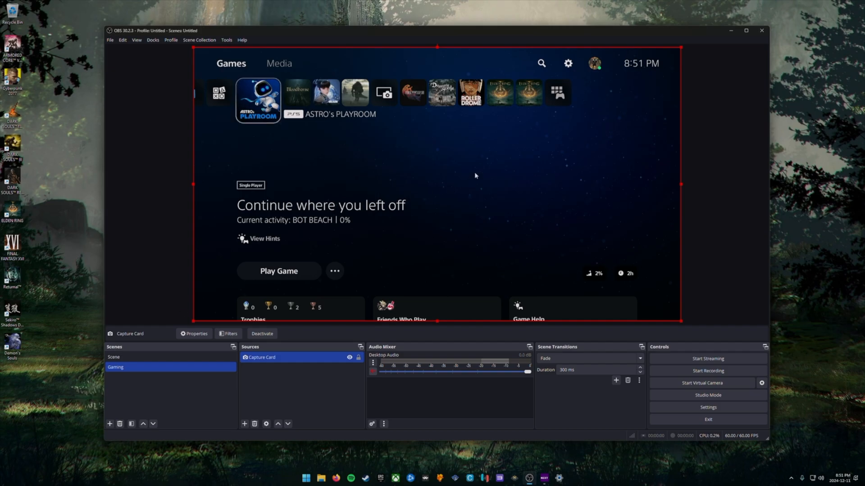
Step: Apply Transform > Fit to screen to the Capture Card feed in the preview
{"action": "right_click", "coordinate": [475, 175]}
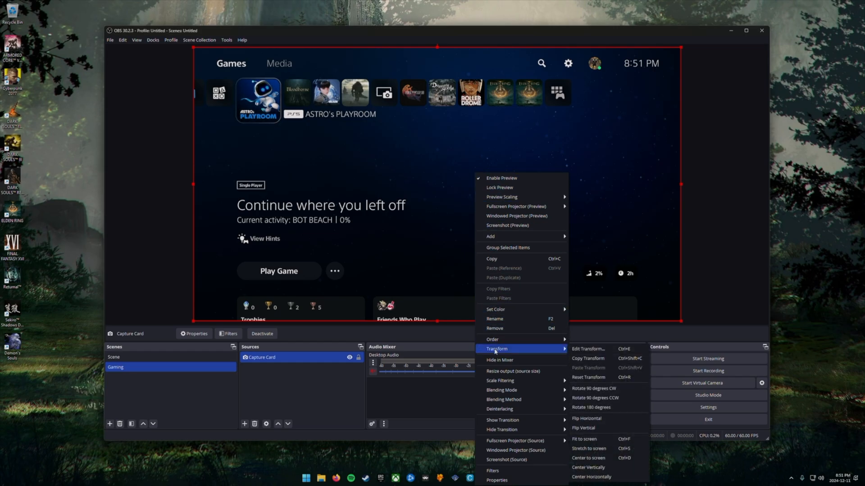
{"action": "mouse_move", "coordinate": [601, 407]}
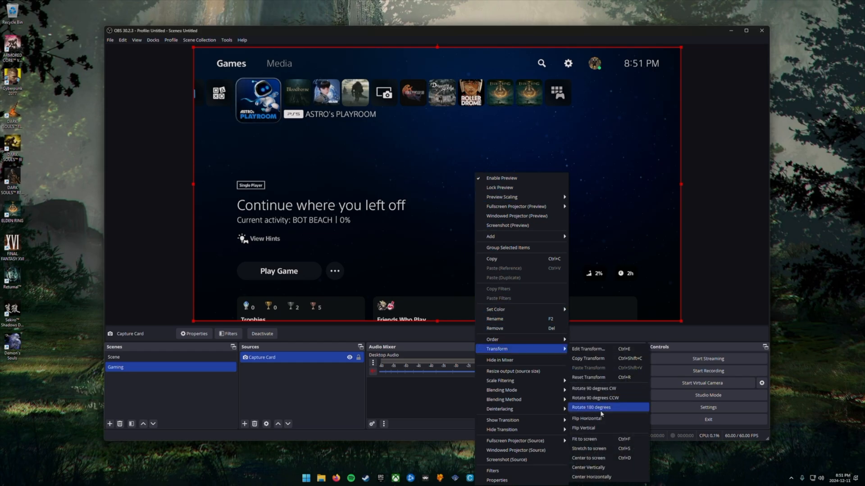
{"action": "mouse_move", "coordinate": [606, 439]}
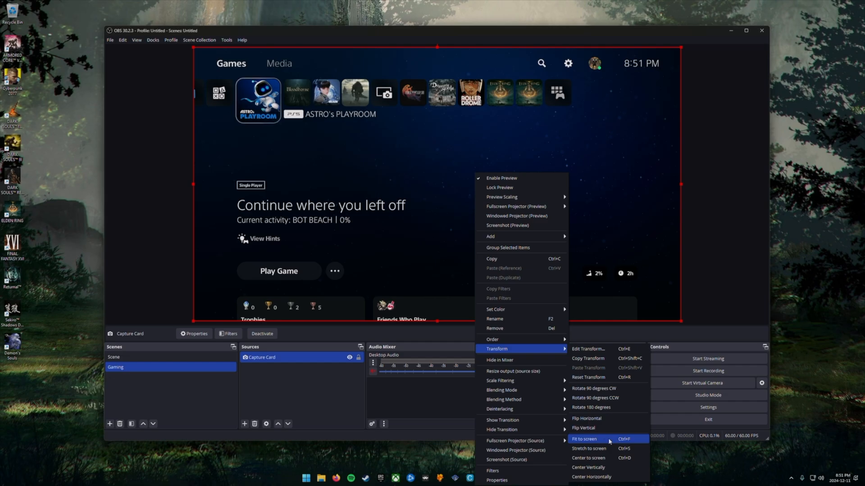
{"action": "left_click", "coordinate": [584, 439]}
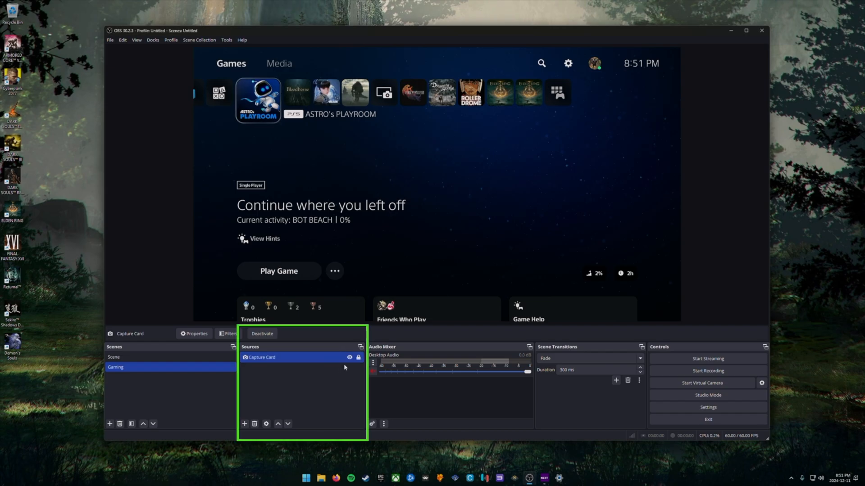
Step: Add an Audio Input Capture source named 'Capture Card Audio'
{"action": "left_click", "coordinate": [244, 423]}
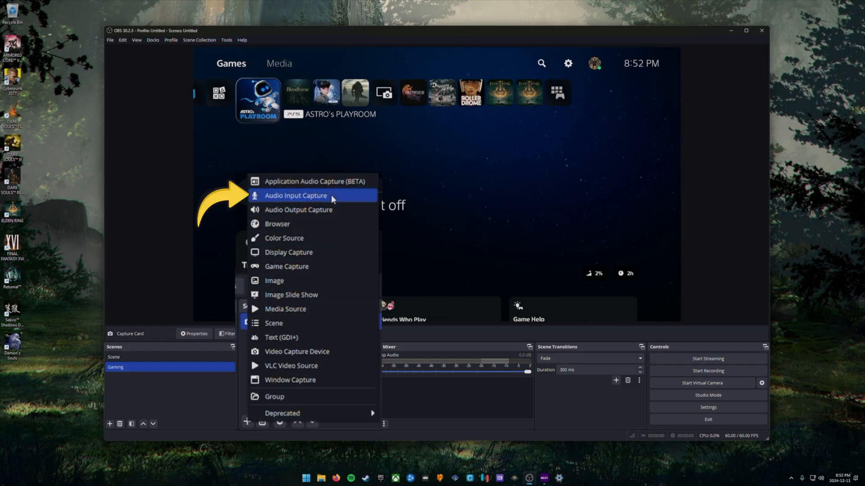
{"action": "left_click", "coordinate": [295, 195]}
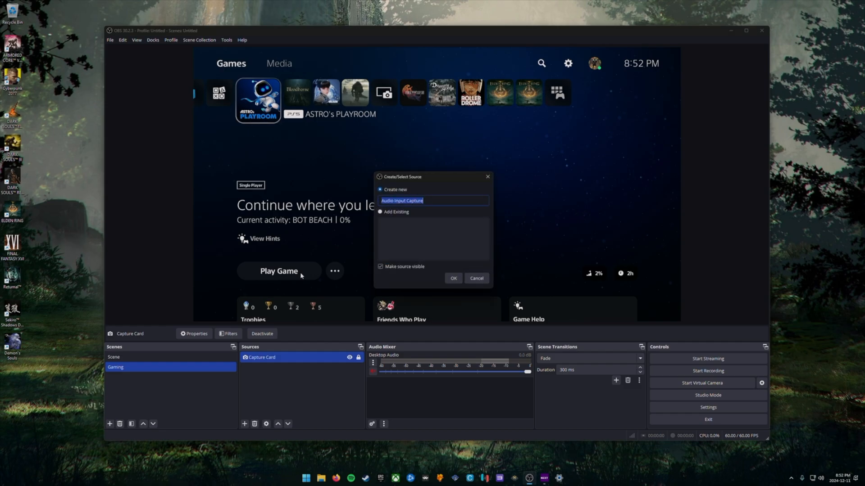
{"action": "type", "text": "Captu"}
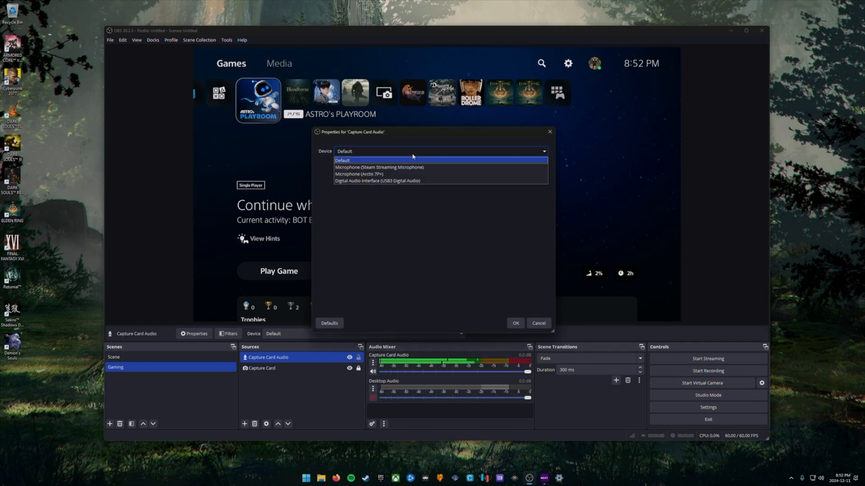
{"action": "mouse_move", "coordinate": [401, 164]}
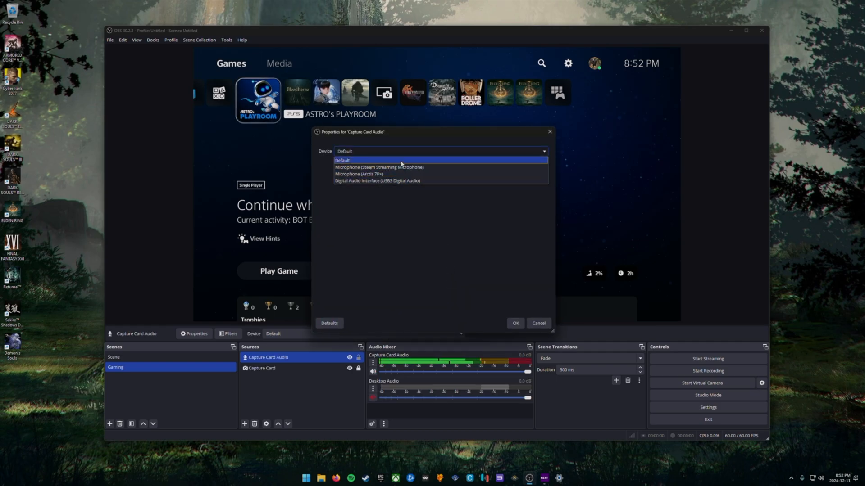
{"action": "mouse_move", "coordinate": [401, 180]}
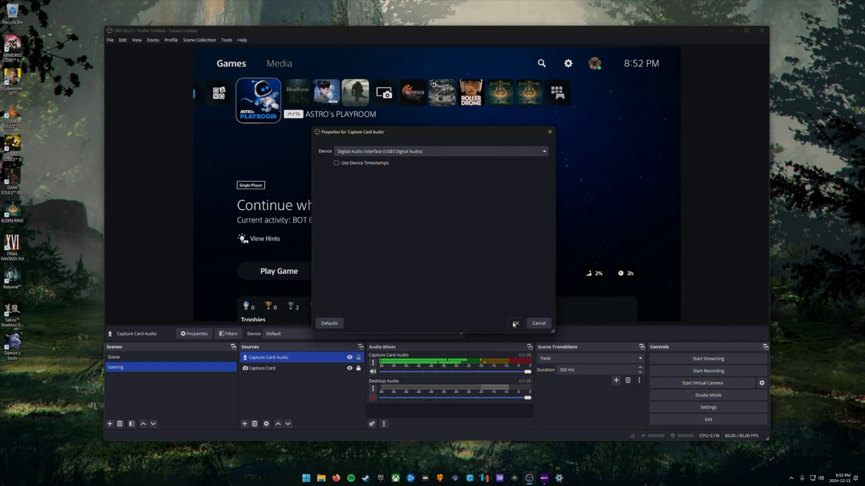
Step: Save Capture Card Audio with the Digital Audio Interface (USB3 Digital Audio) device
{"action": "left_click", "coordinate": [514, 324]}
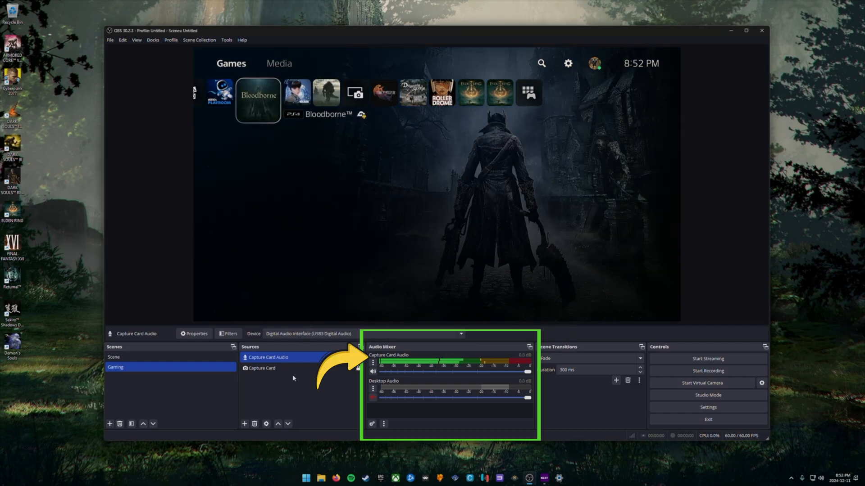
{"action": "left_click", "coordinate": [257, 99]}
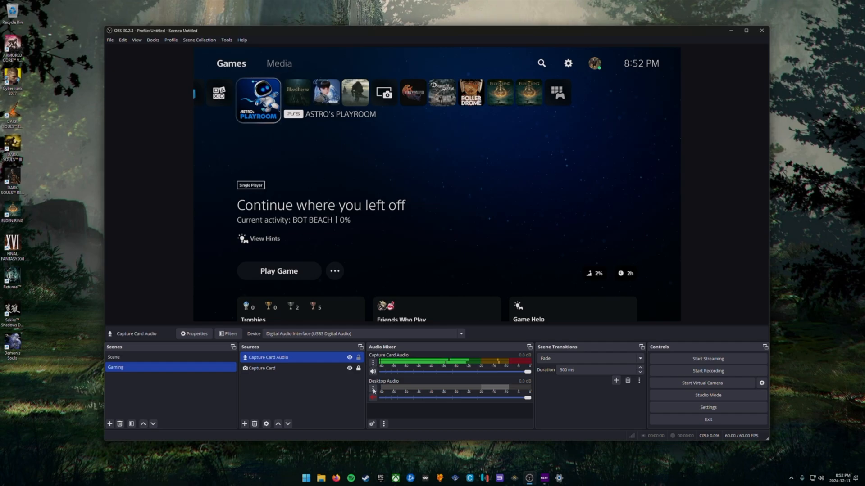
Step: Set Capture Card Audio's monitoring to Monitor and Output in Advanced Audio Properties
{"action": "right_click", "coordinate": [386, 358]}
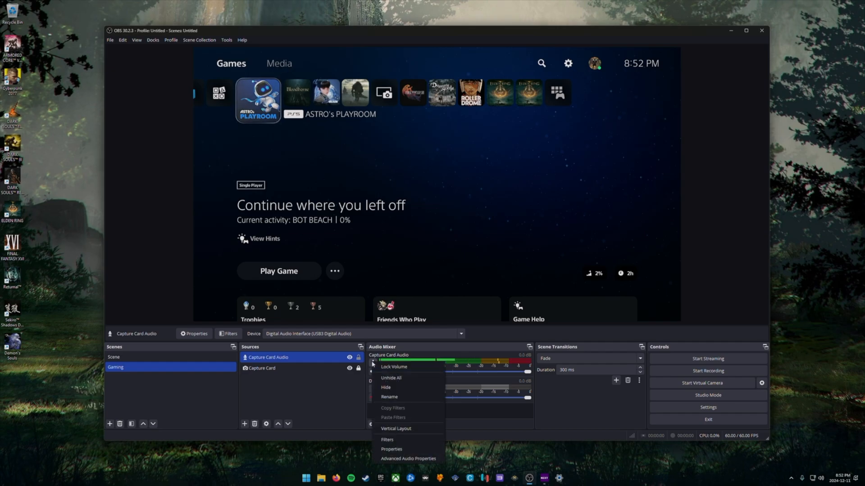
{"action": "mouse_move", "coordinate": [391, 449]}
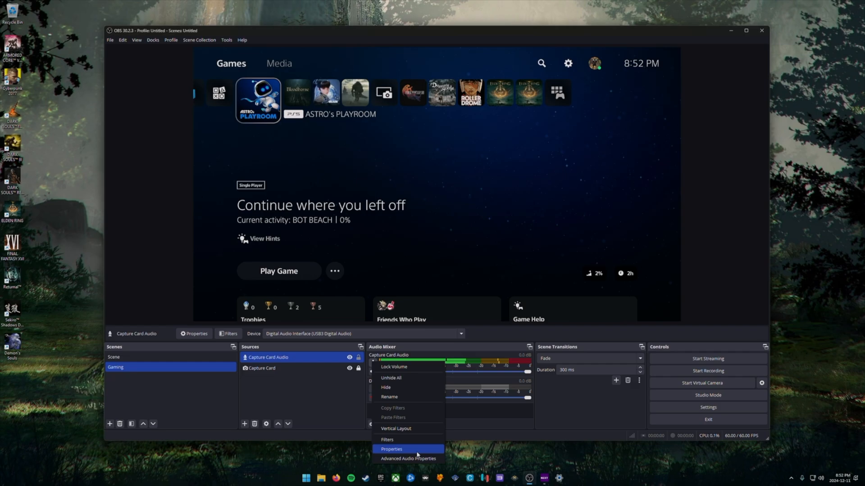
{"action": "mouse_move", "coordinate": [408, 458]}
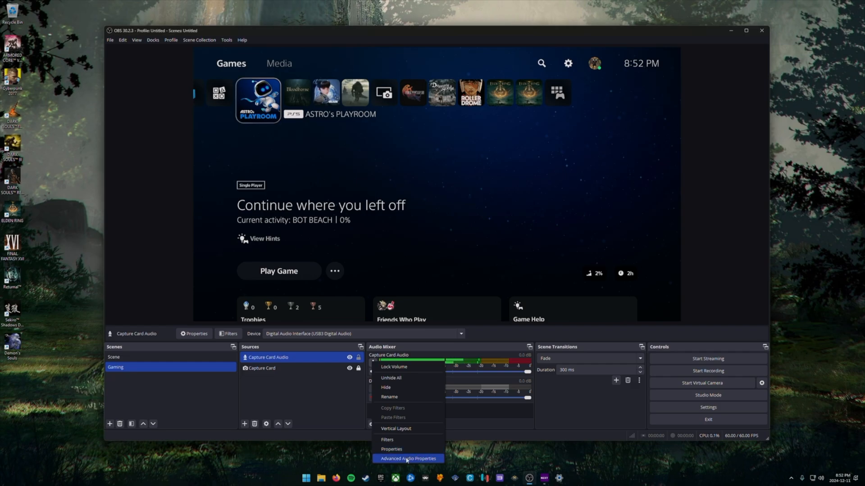
{"action": "left_click", "coordinate": [408, 458]}
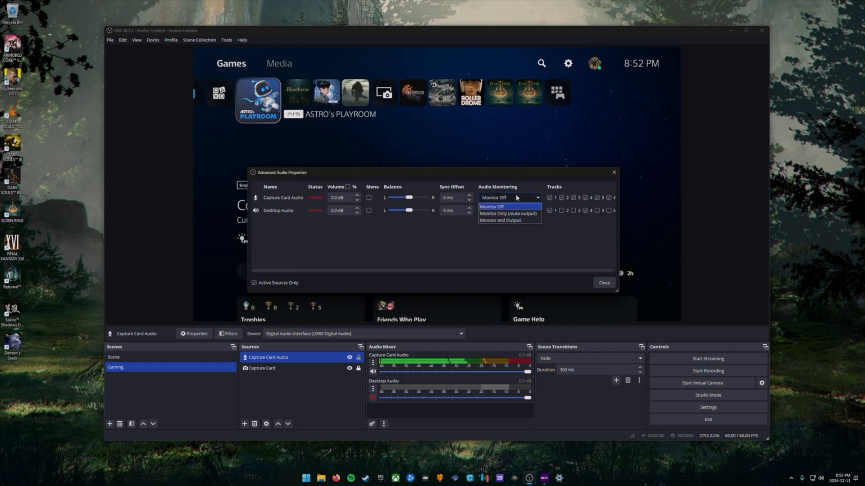
{"action": "left_click", "coordinate": [499, 220]}
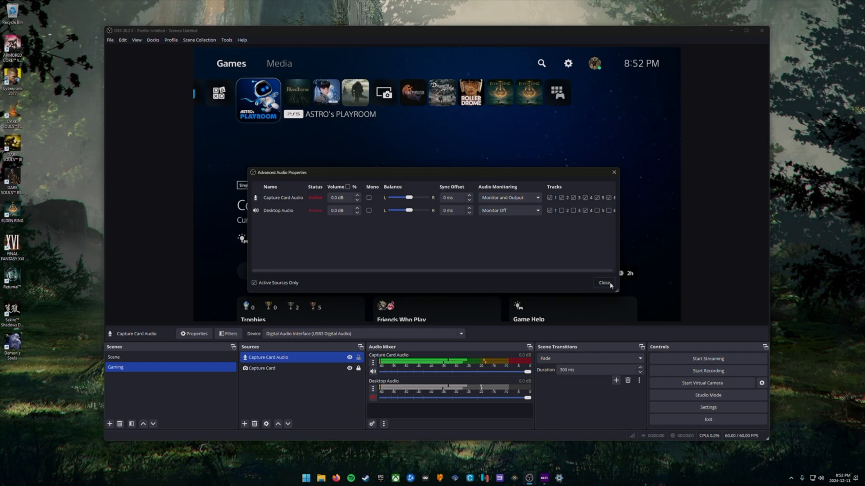
{"action": "left_click", "coordinate": [604, 283]}
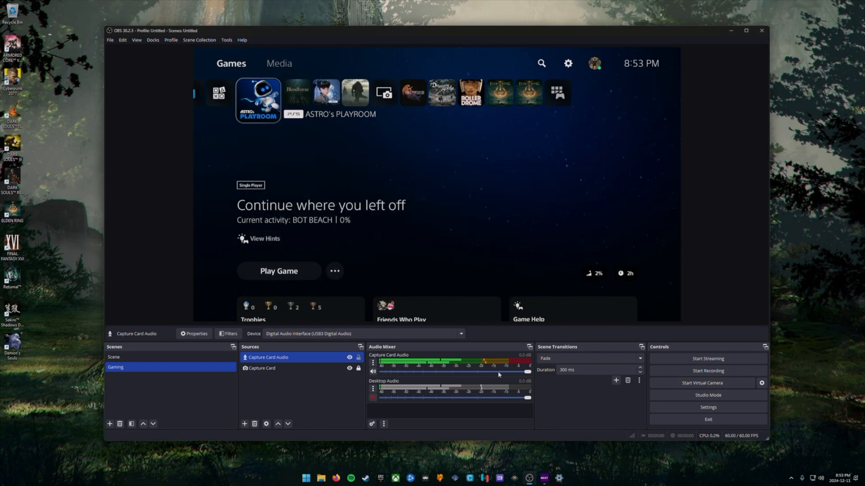